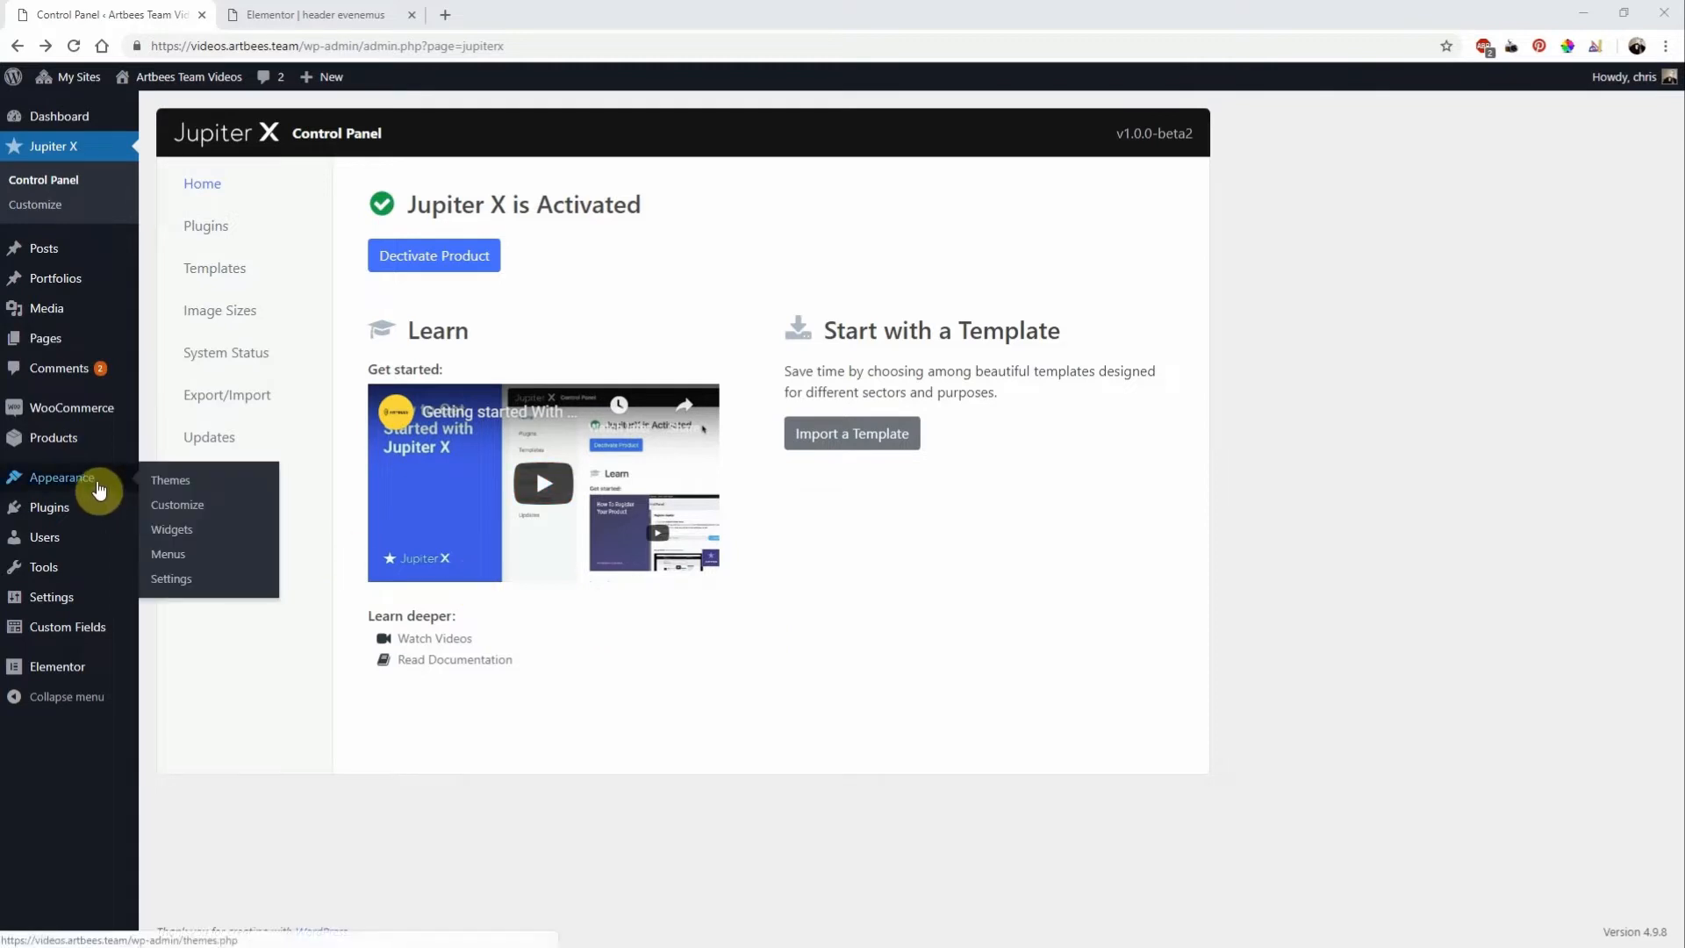
pyautogui.moveTo(176, 505)
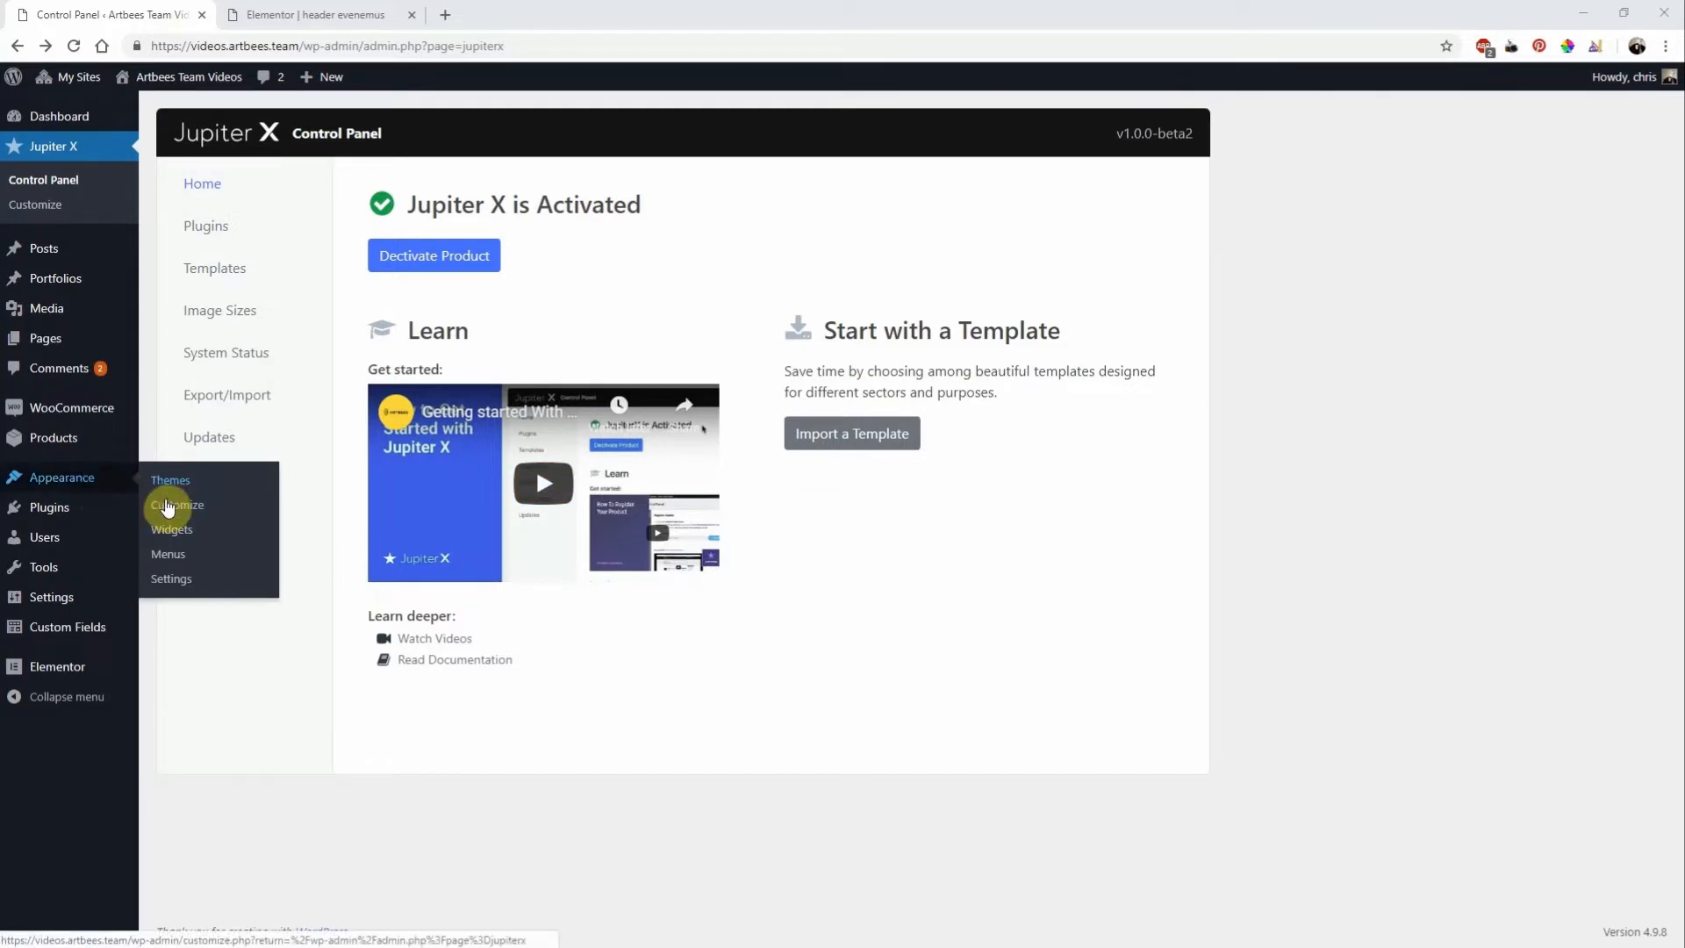
# - Open Appearance > Customize for the Jupiter X theme
pyautogui.click(177, 505)
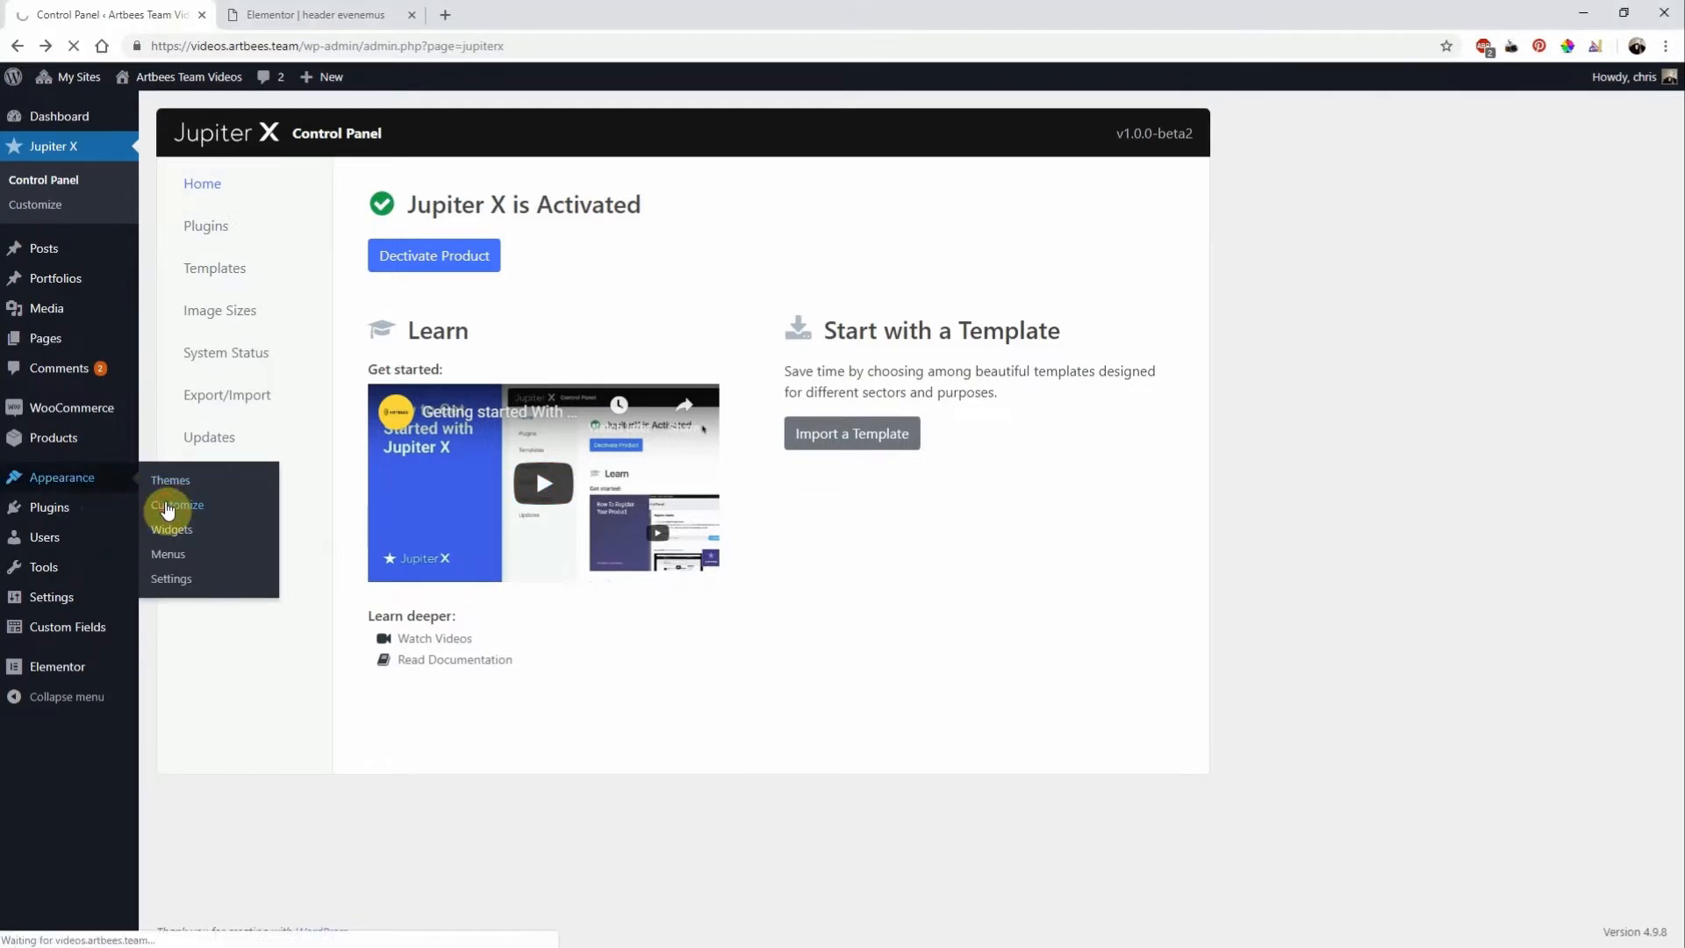
# - Give the header container a translucent red background in Header Styles, then return to Settings
pyautogui.click(176, 505)
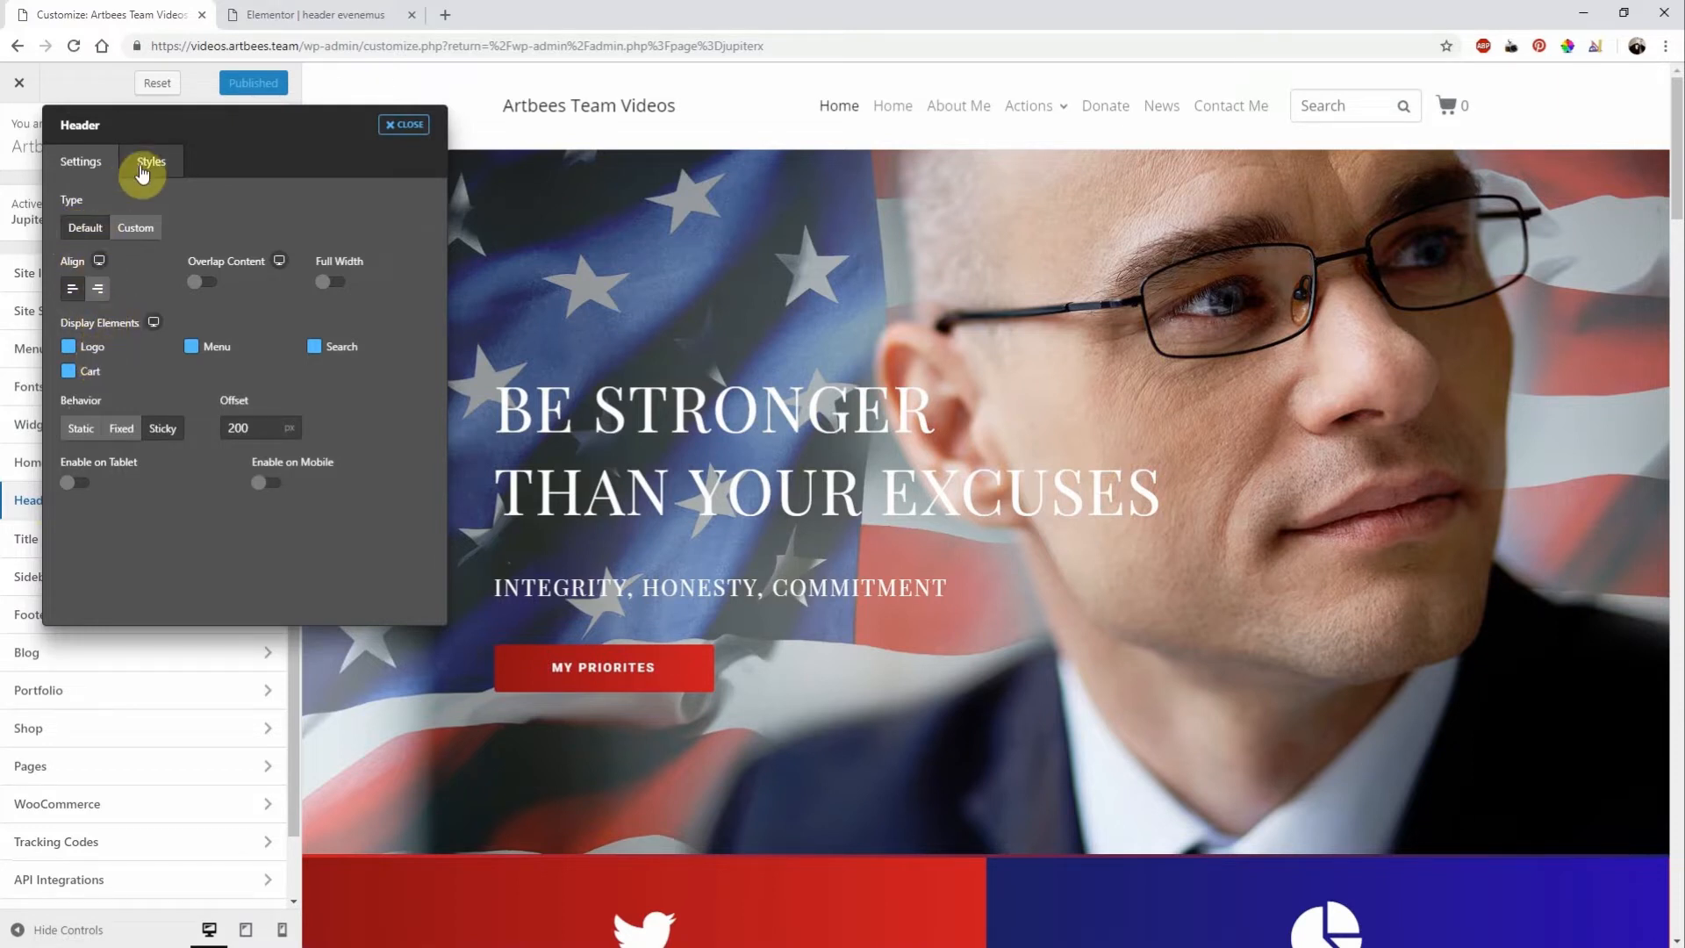
pyautogui.click(150, 162)
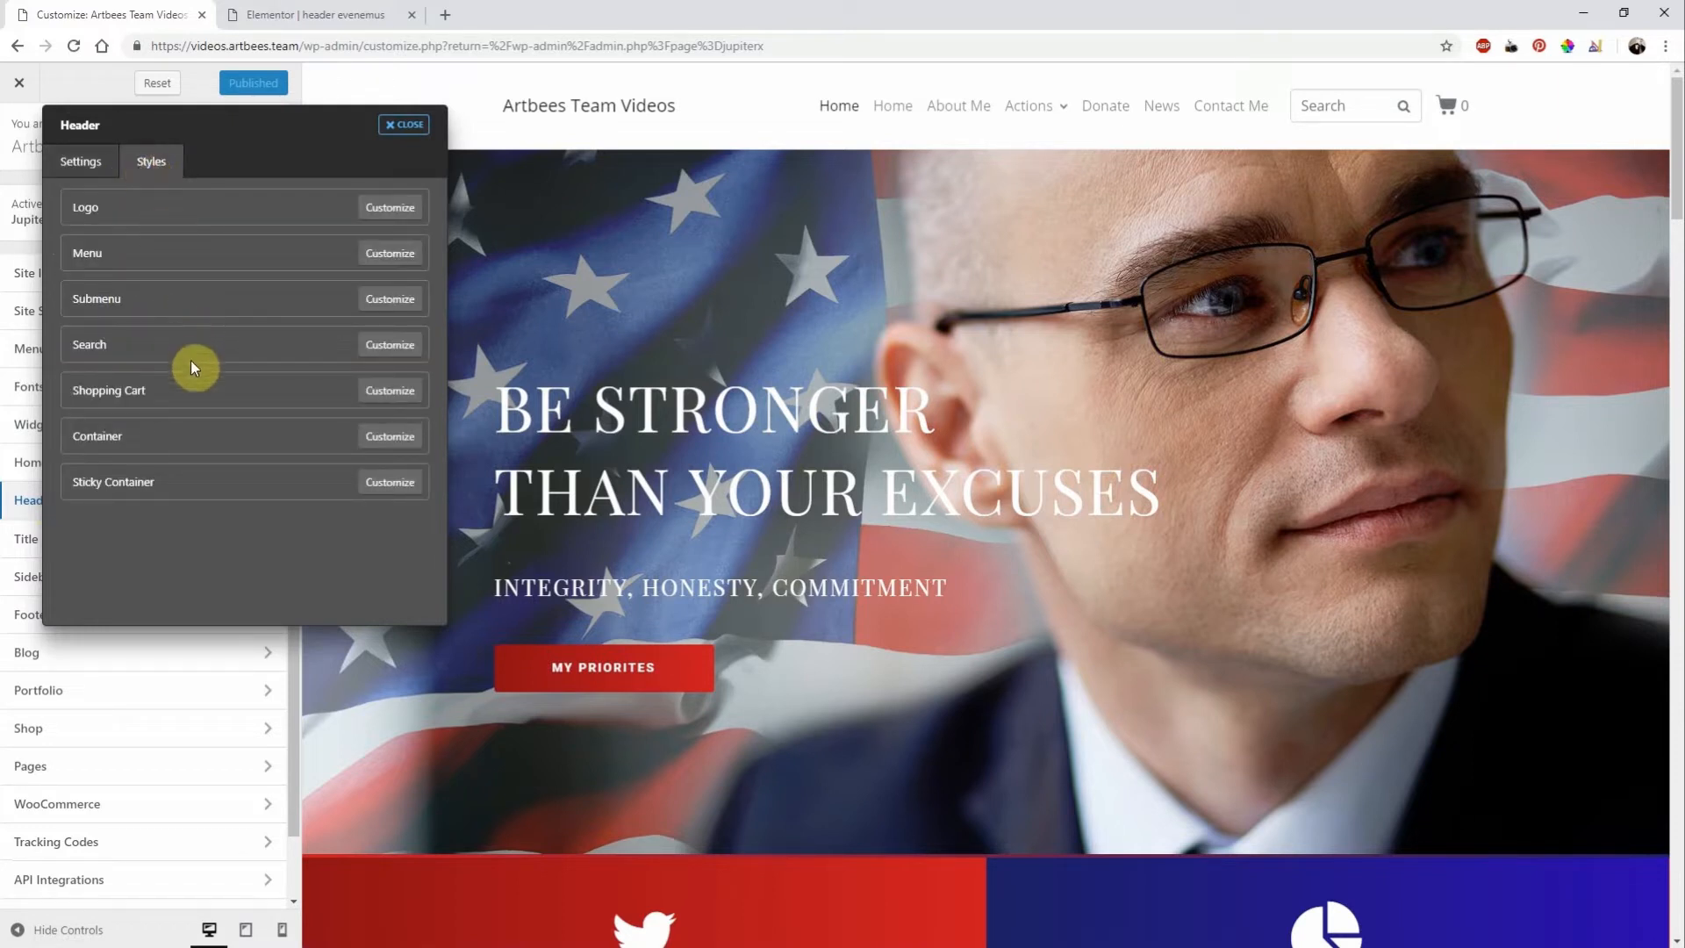
pyautogui.click(390, 435)
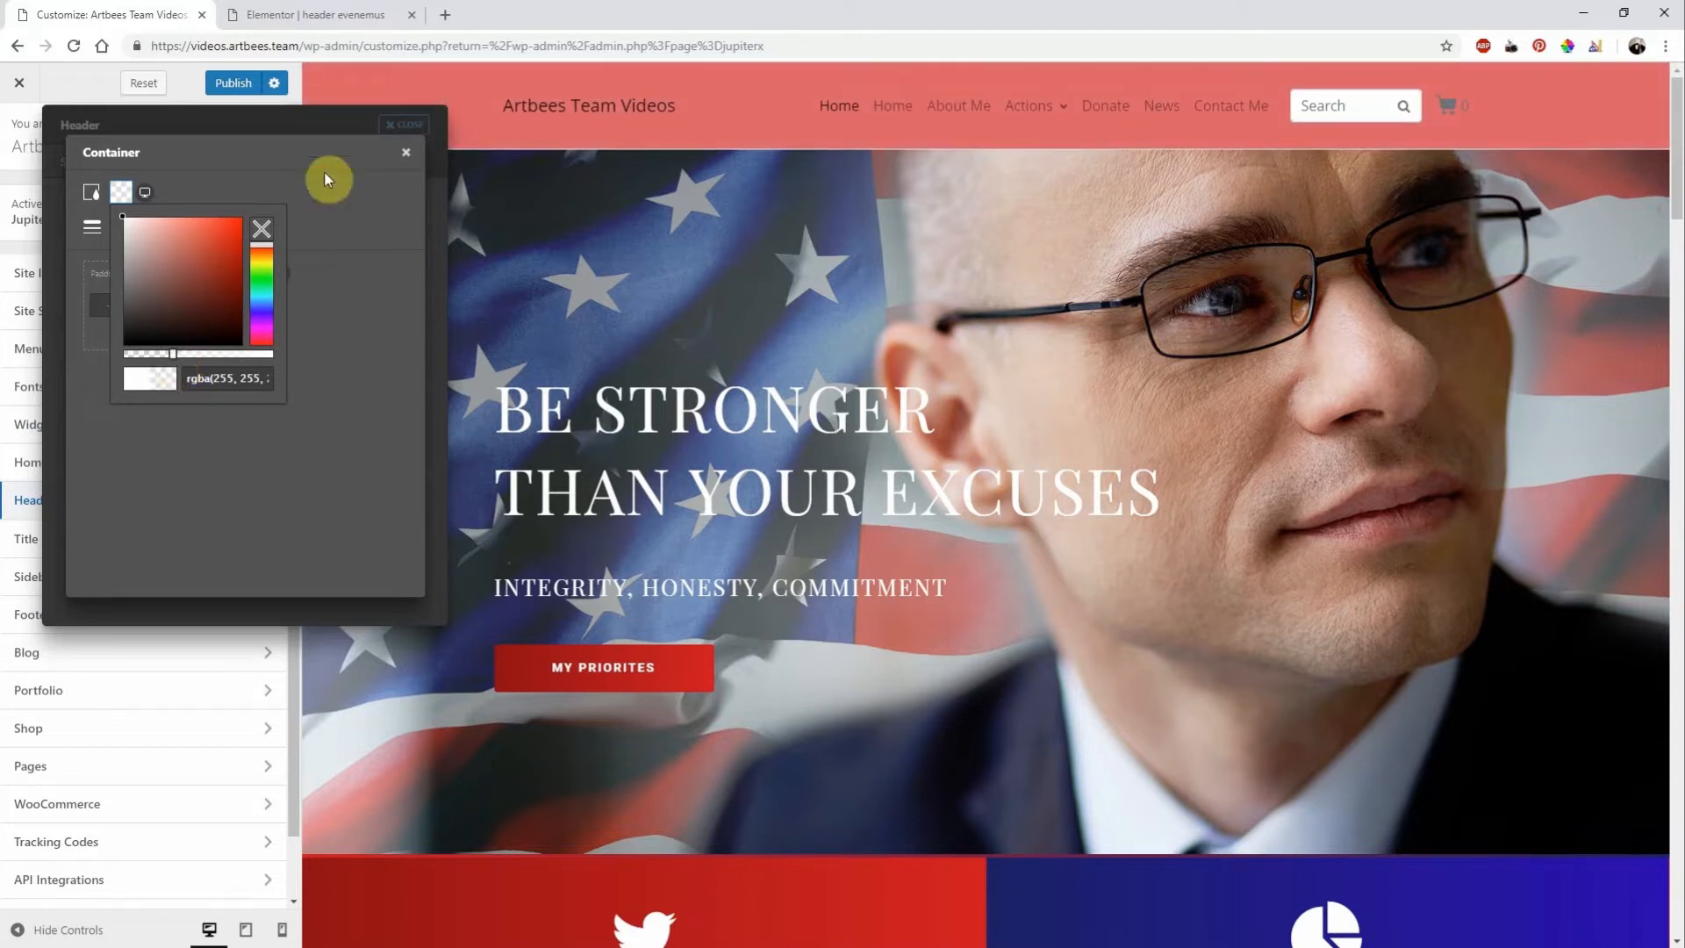
pyautogui.click(405, 153)
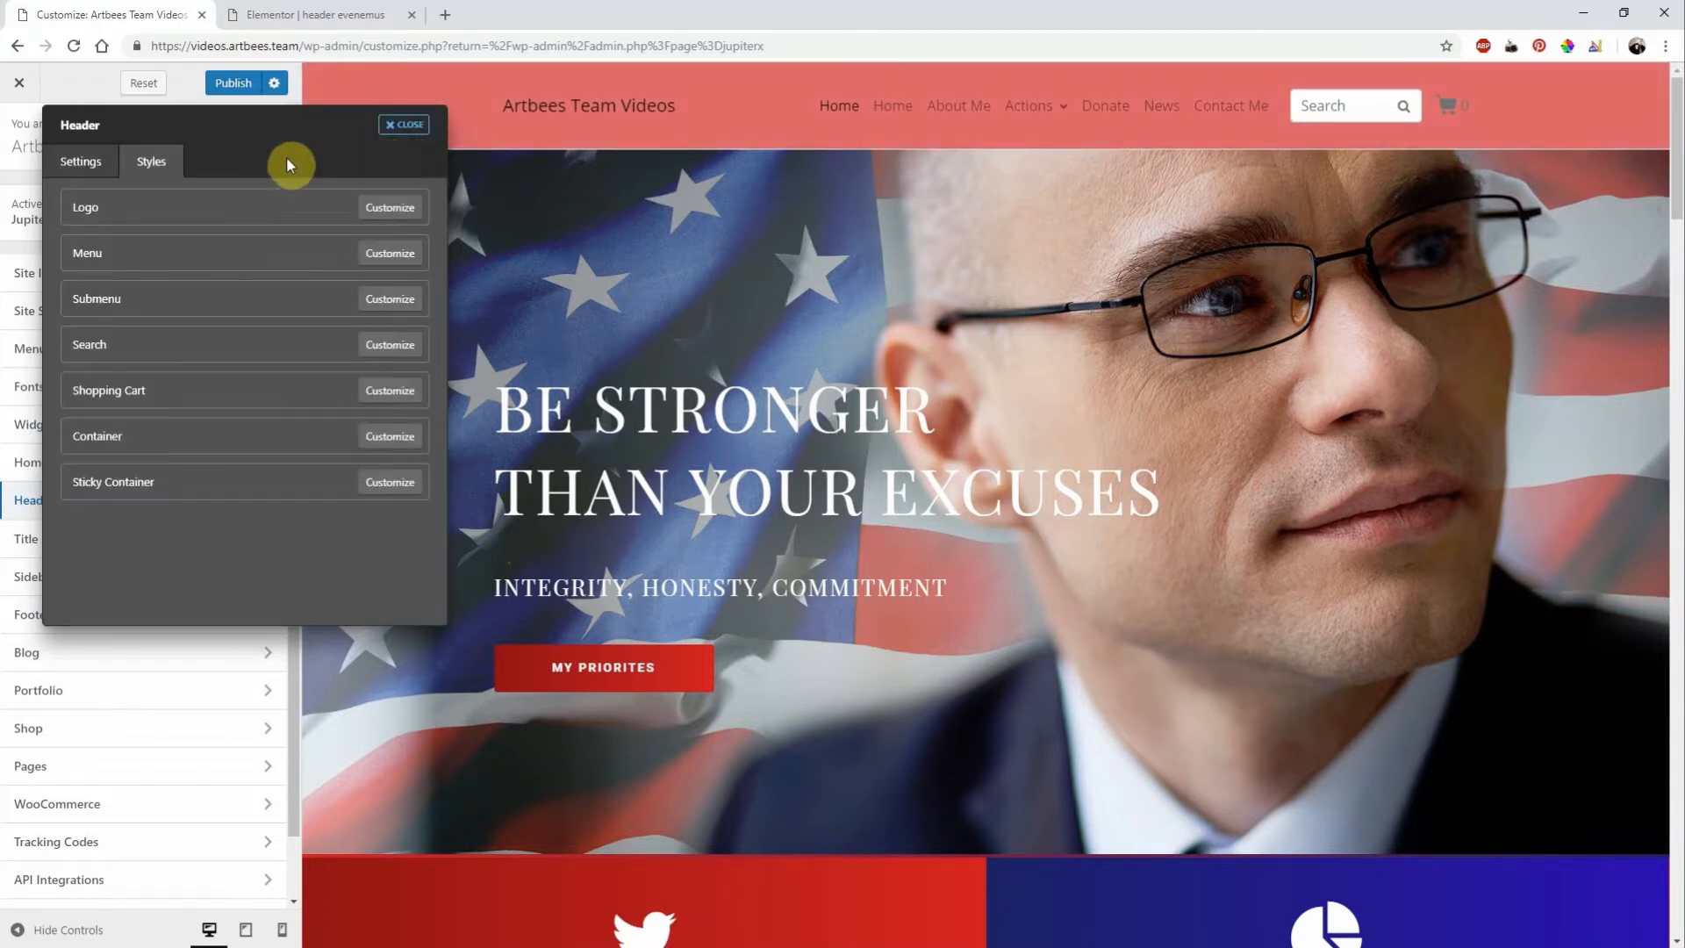
pyautogui.click(81, 161)
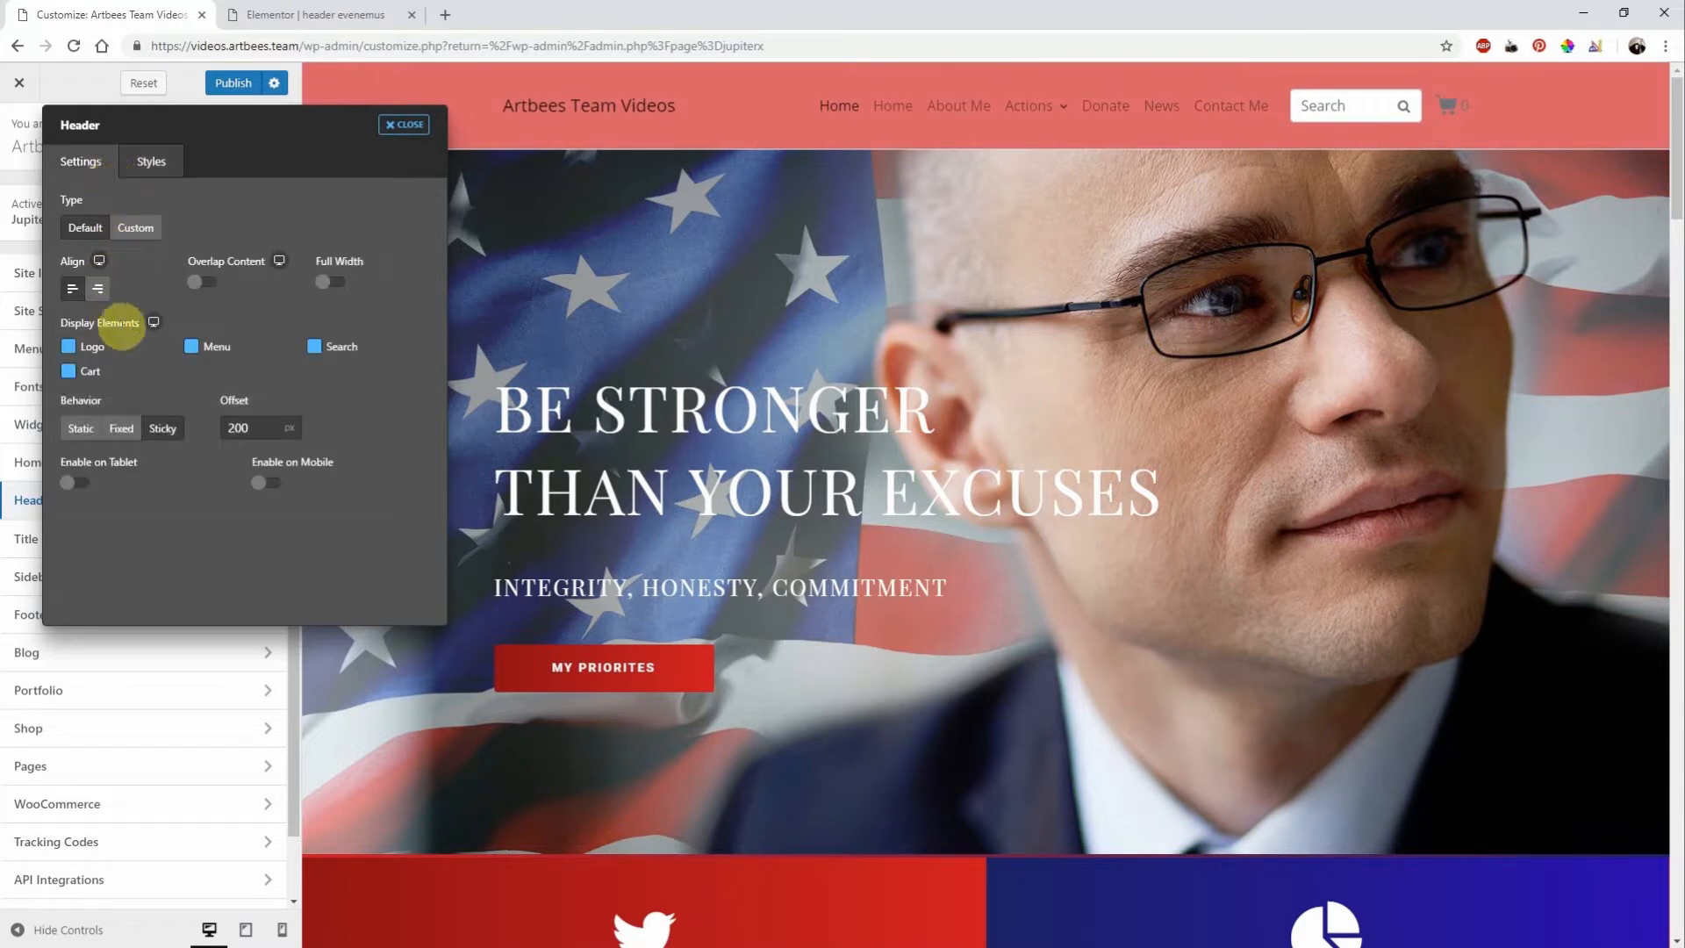
# - Uncheck Menu in the mobile Display Elements, then switch back to desktop
pyautogui.click(244, 930)
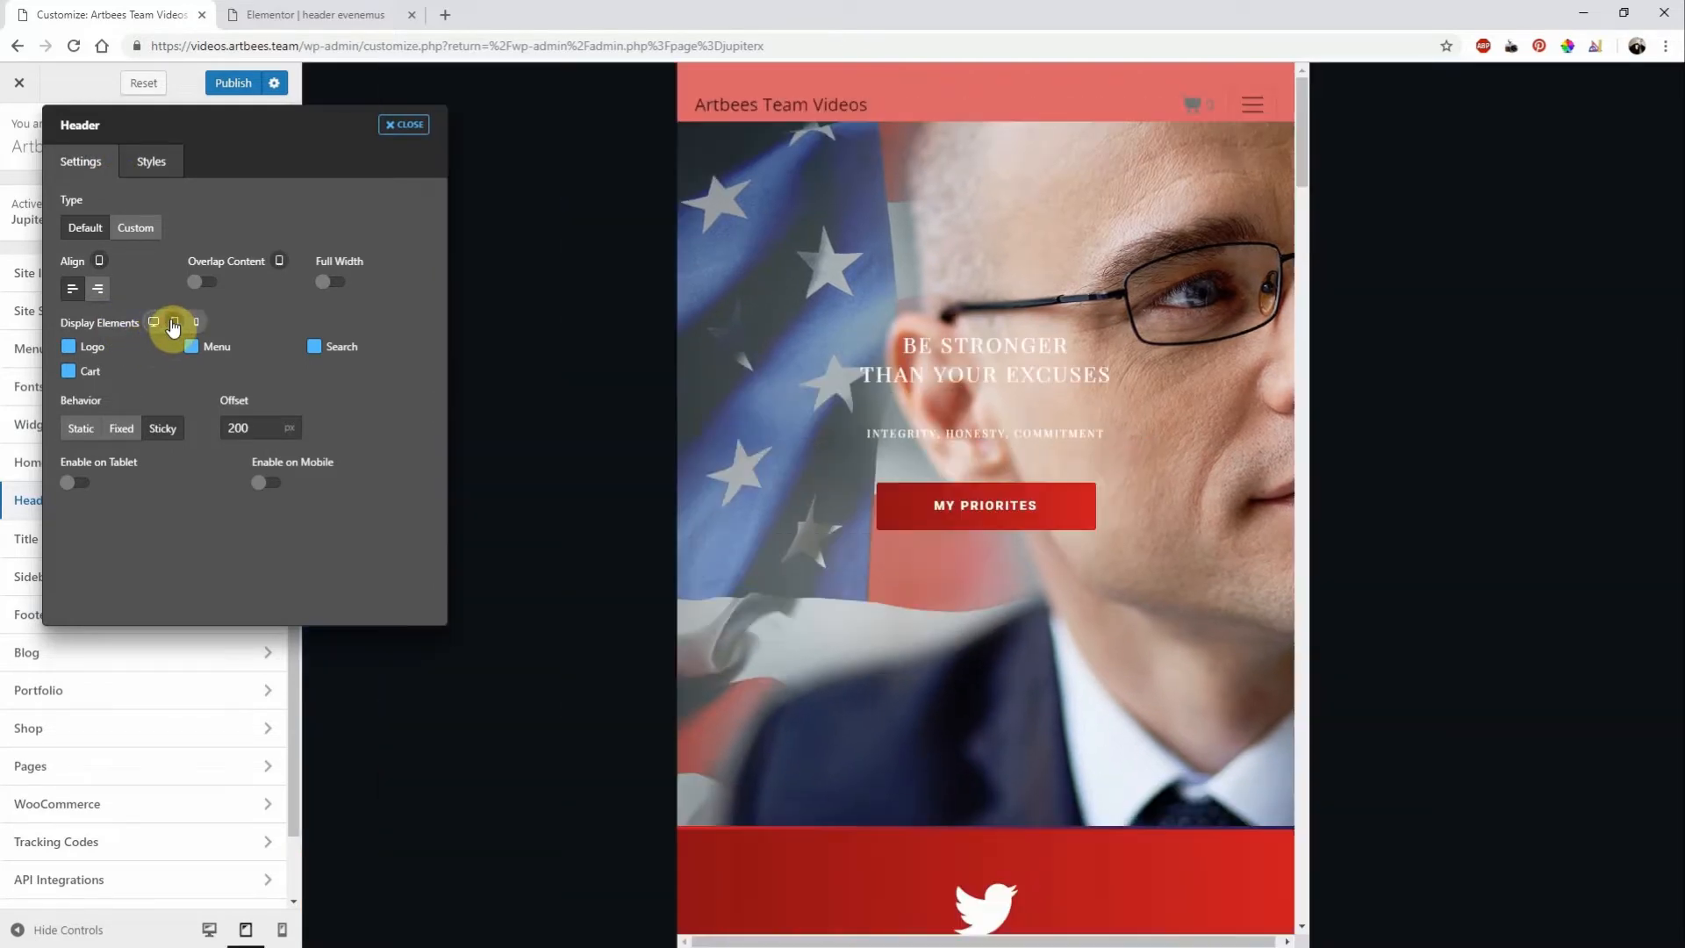
pyautogui.click(192, 346)
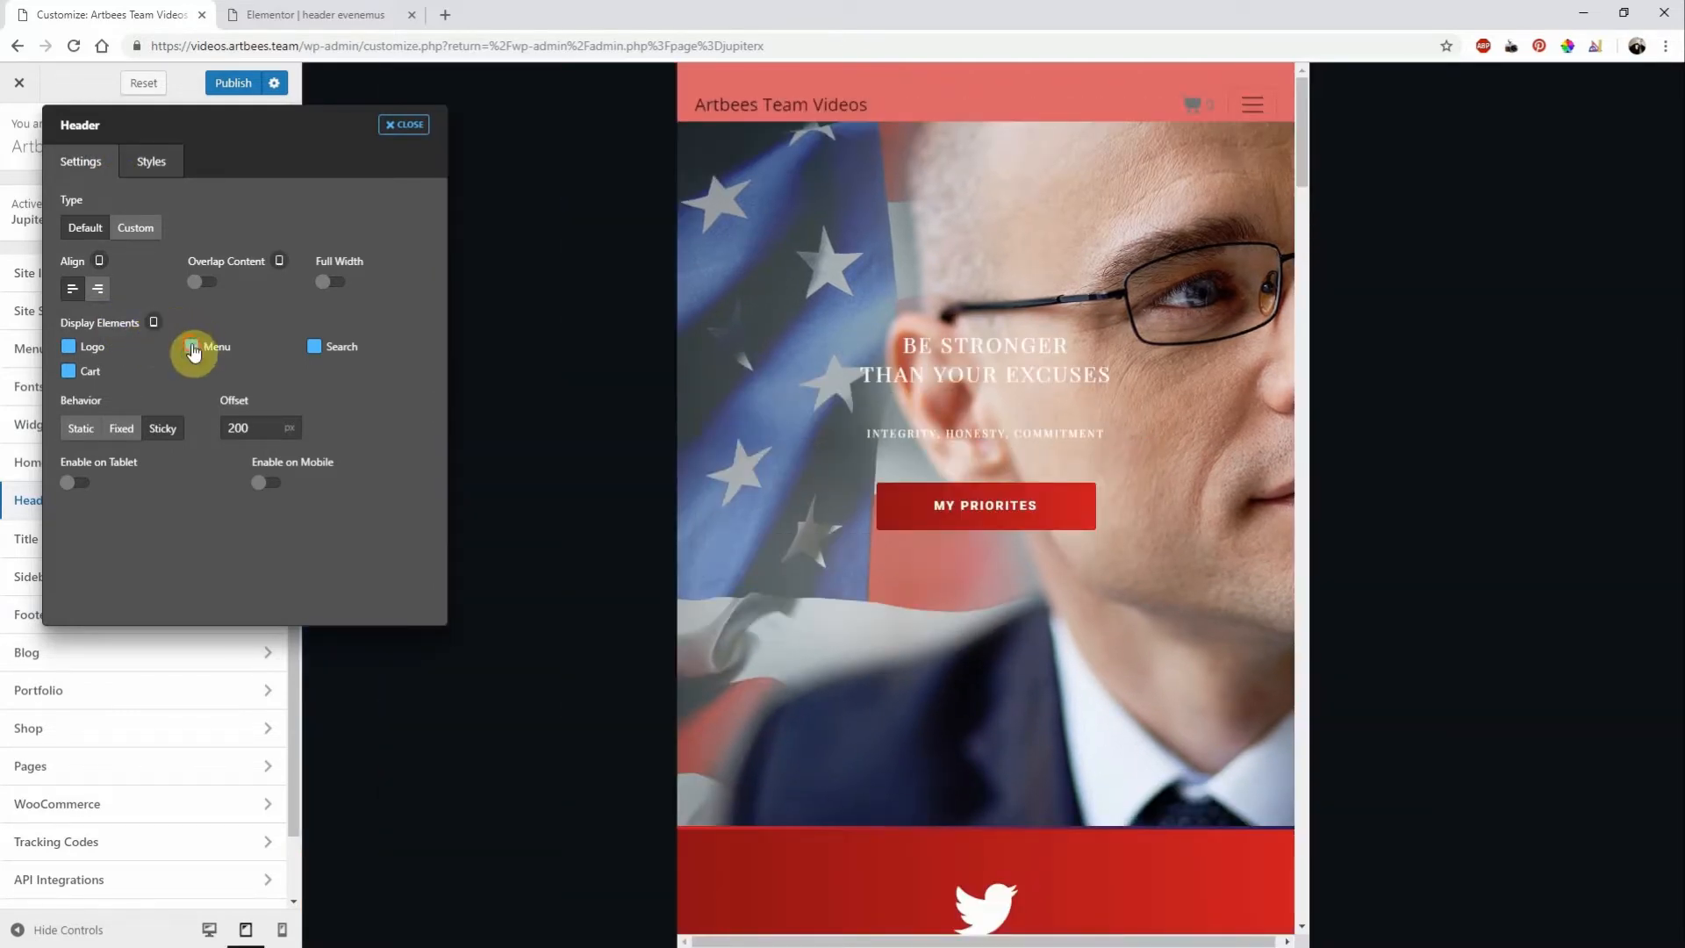
pyautogui.click(191, 350)
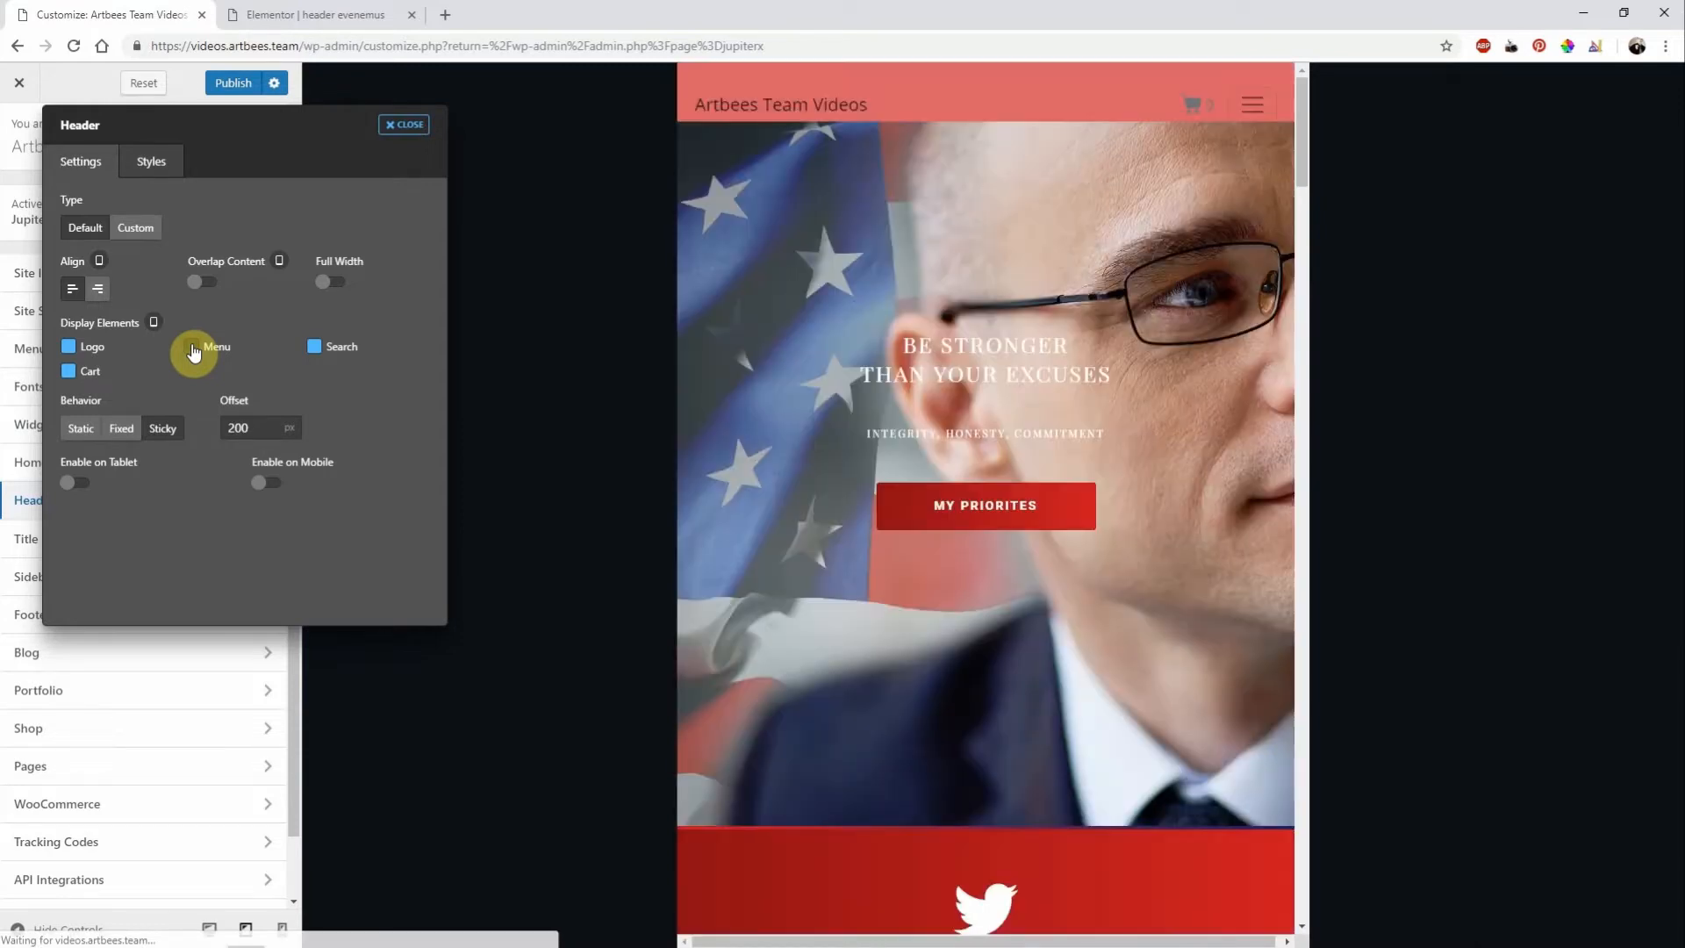
pyautogui.click(191, 345)
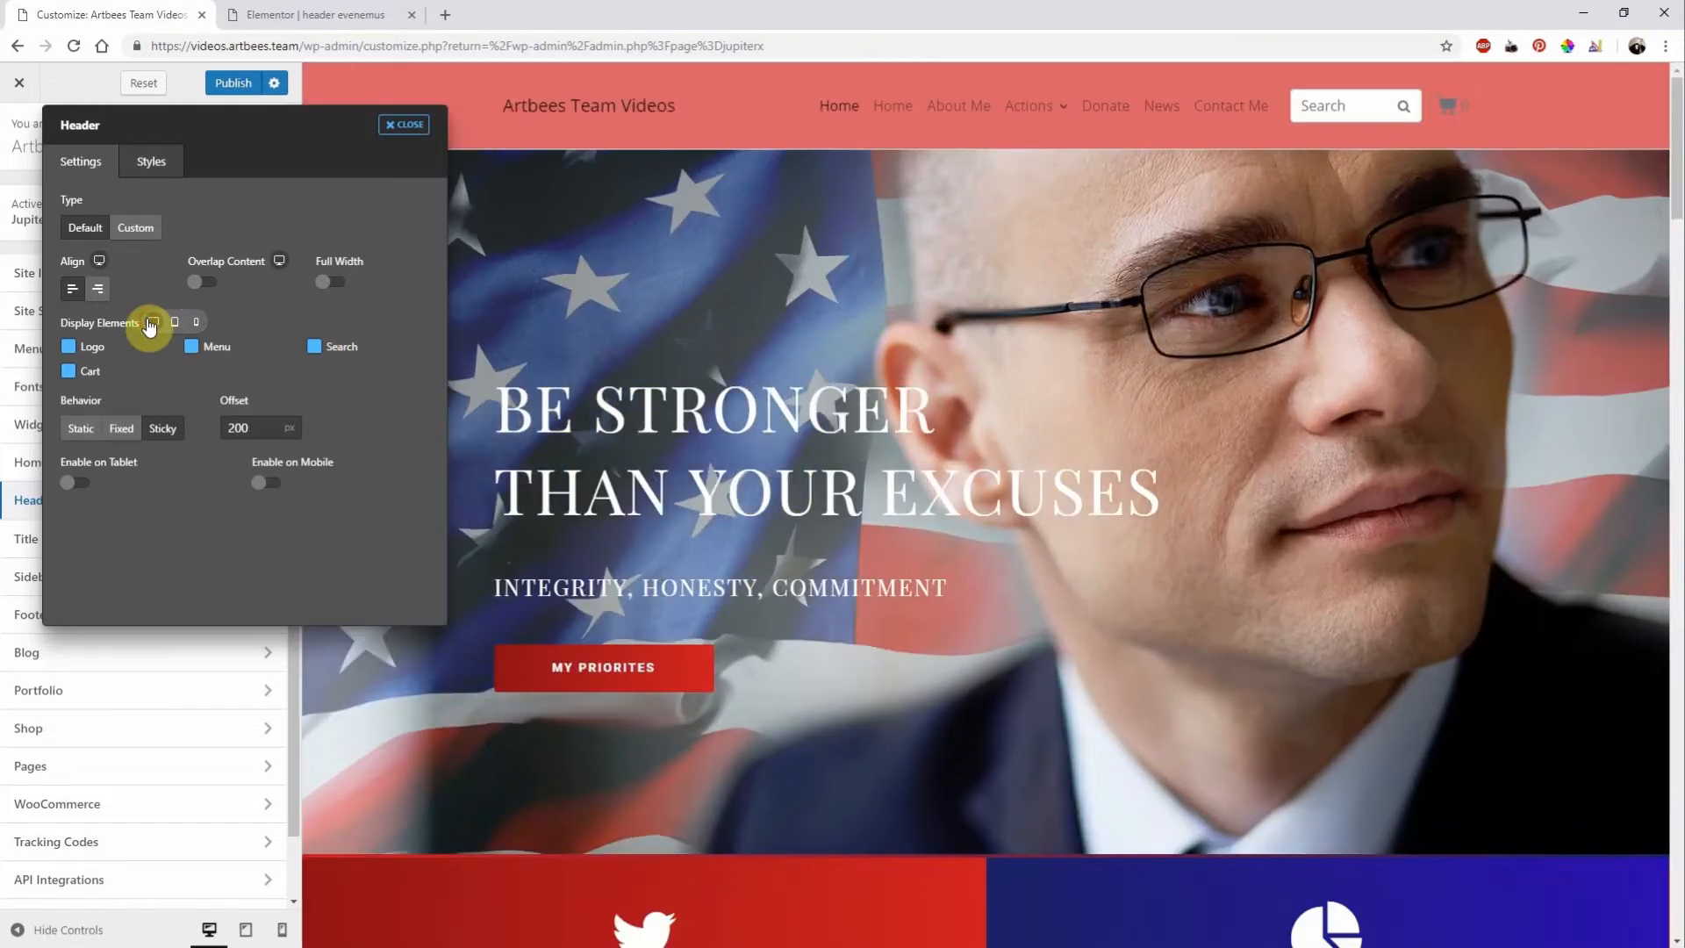
# - Turn on Overlap Content and Full Width for the header
pyautogui.click(212, 286)
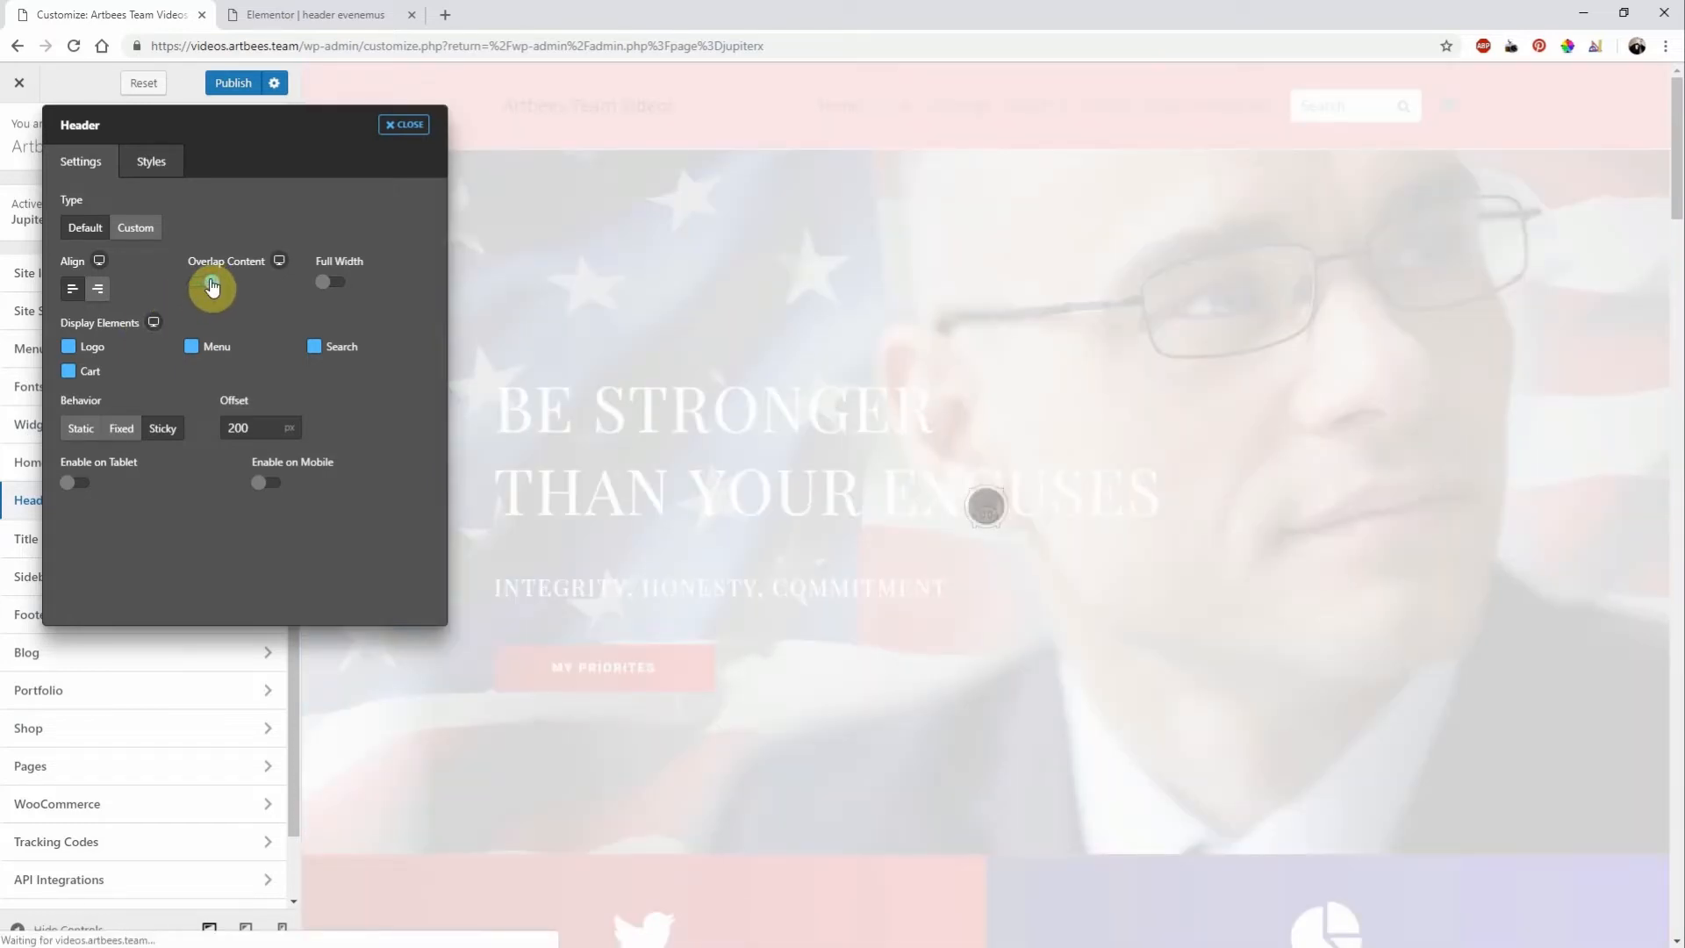
pyautogui.click(202, 282)
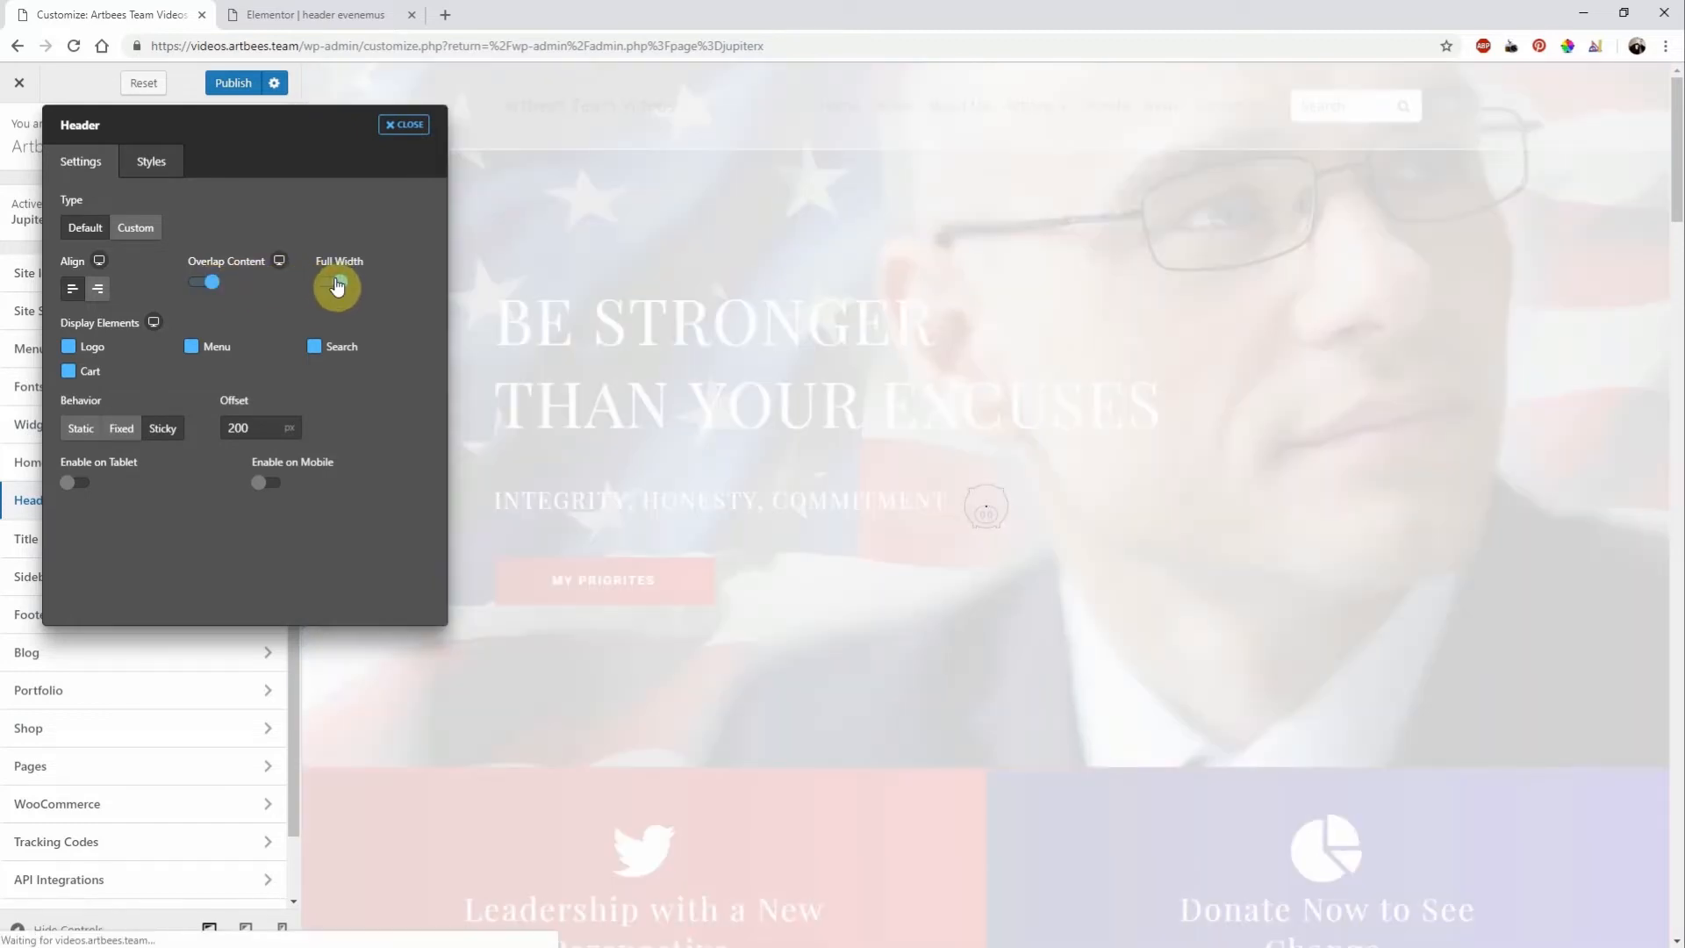
pyautogui.click(336, 281)
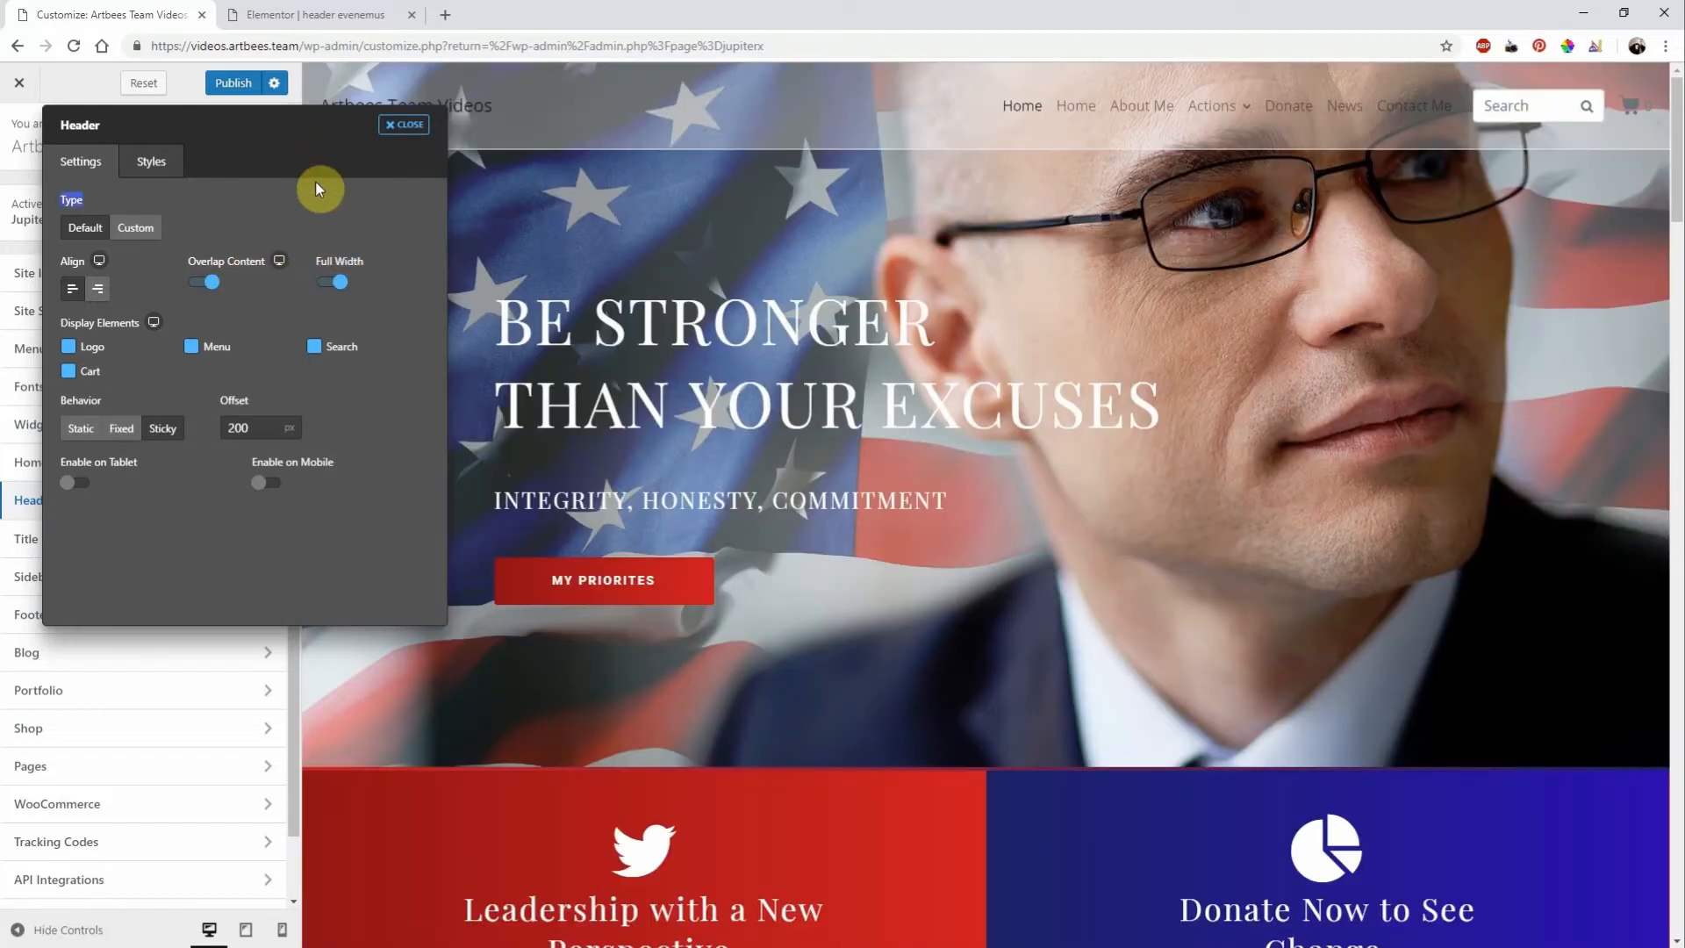
pyautogui.moveTo(240, 268)
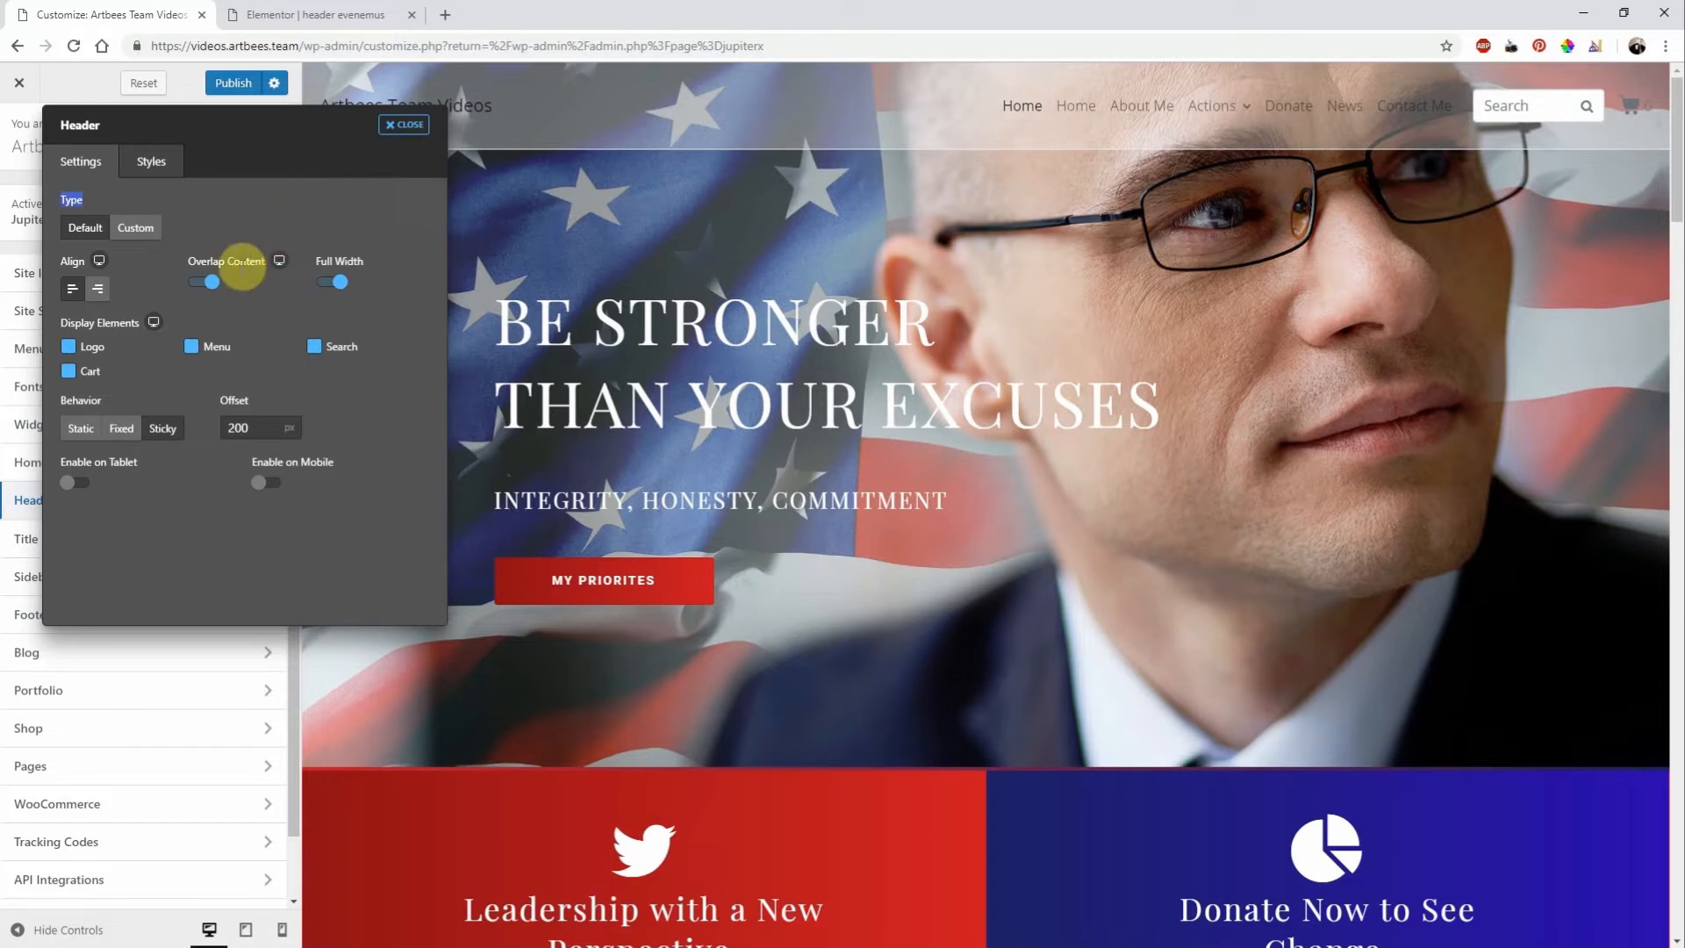
# - Try the Static and Fixed header behaviors, then settle on Sticky
pyautogui.click(80, 427)
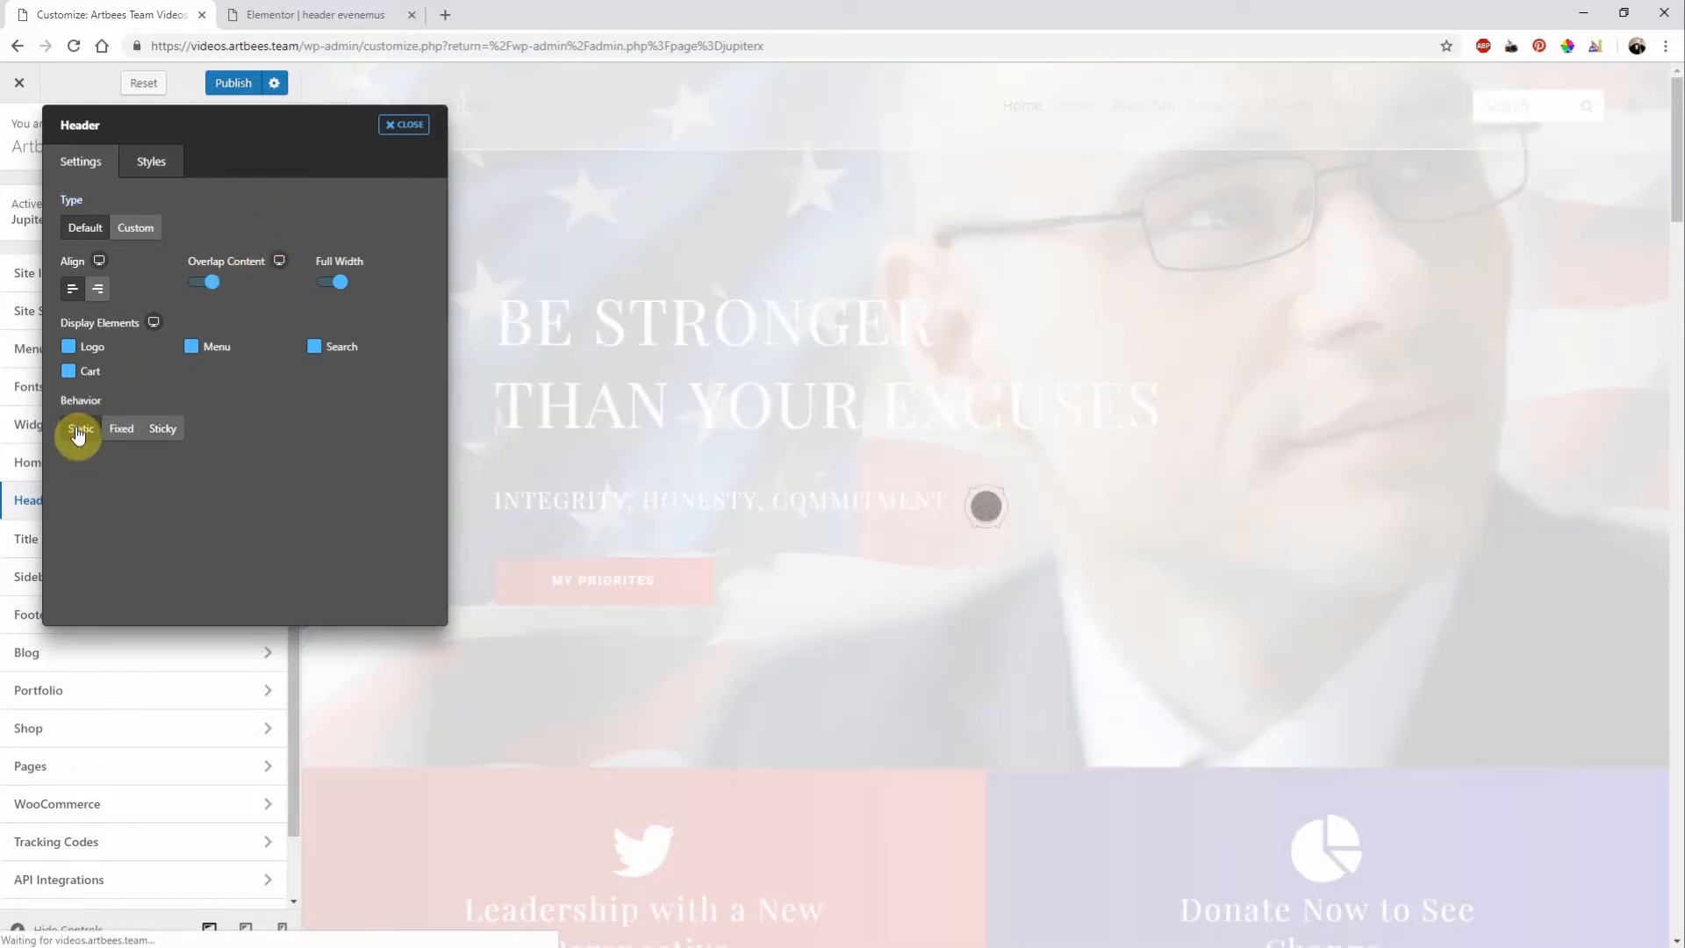
pyautogui.click(80, 427)
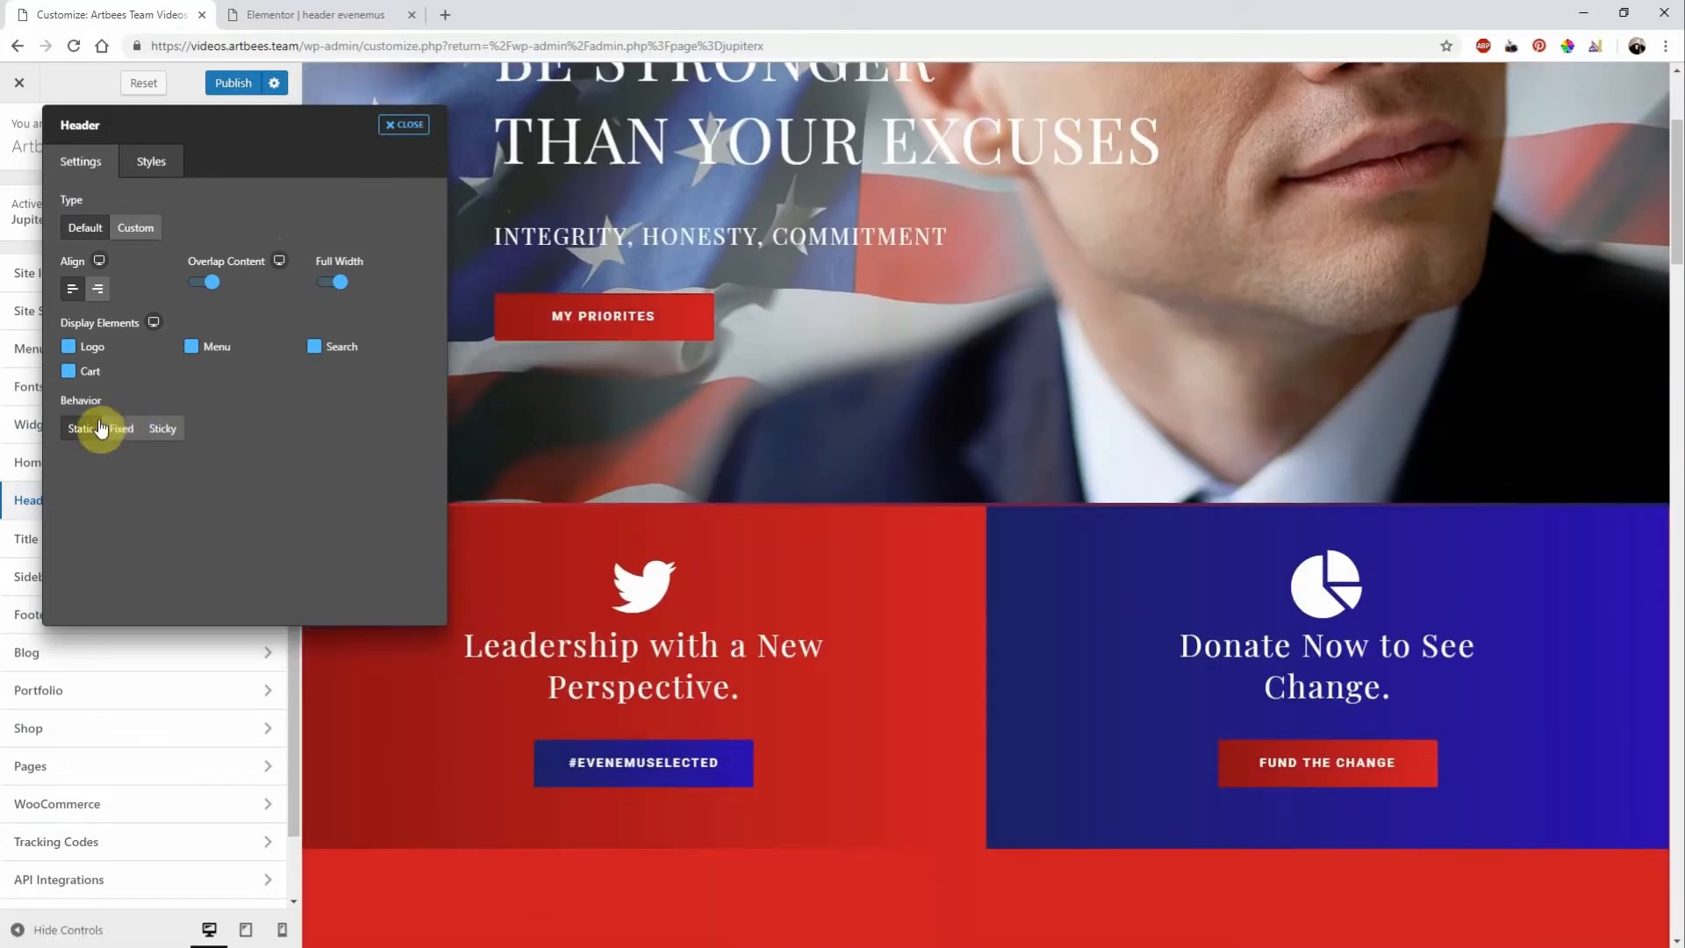
pyautogui.click(120, 427)
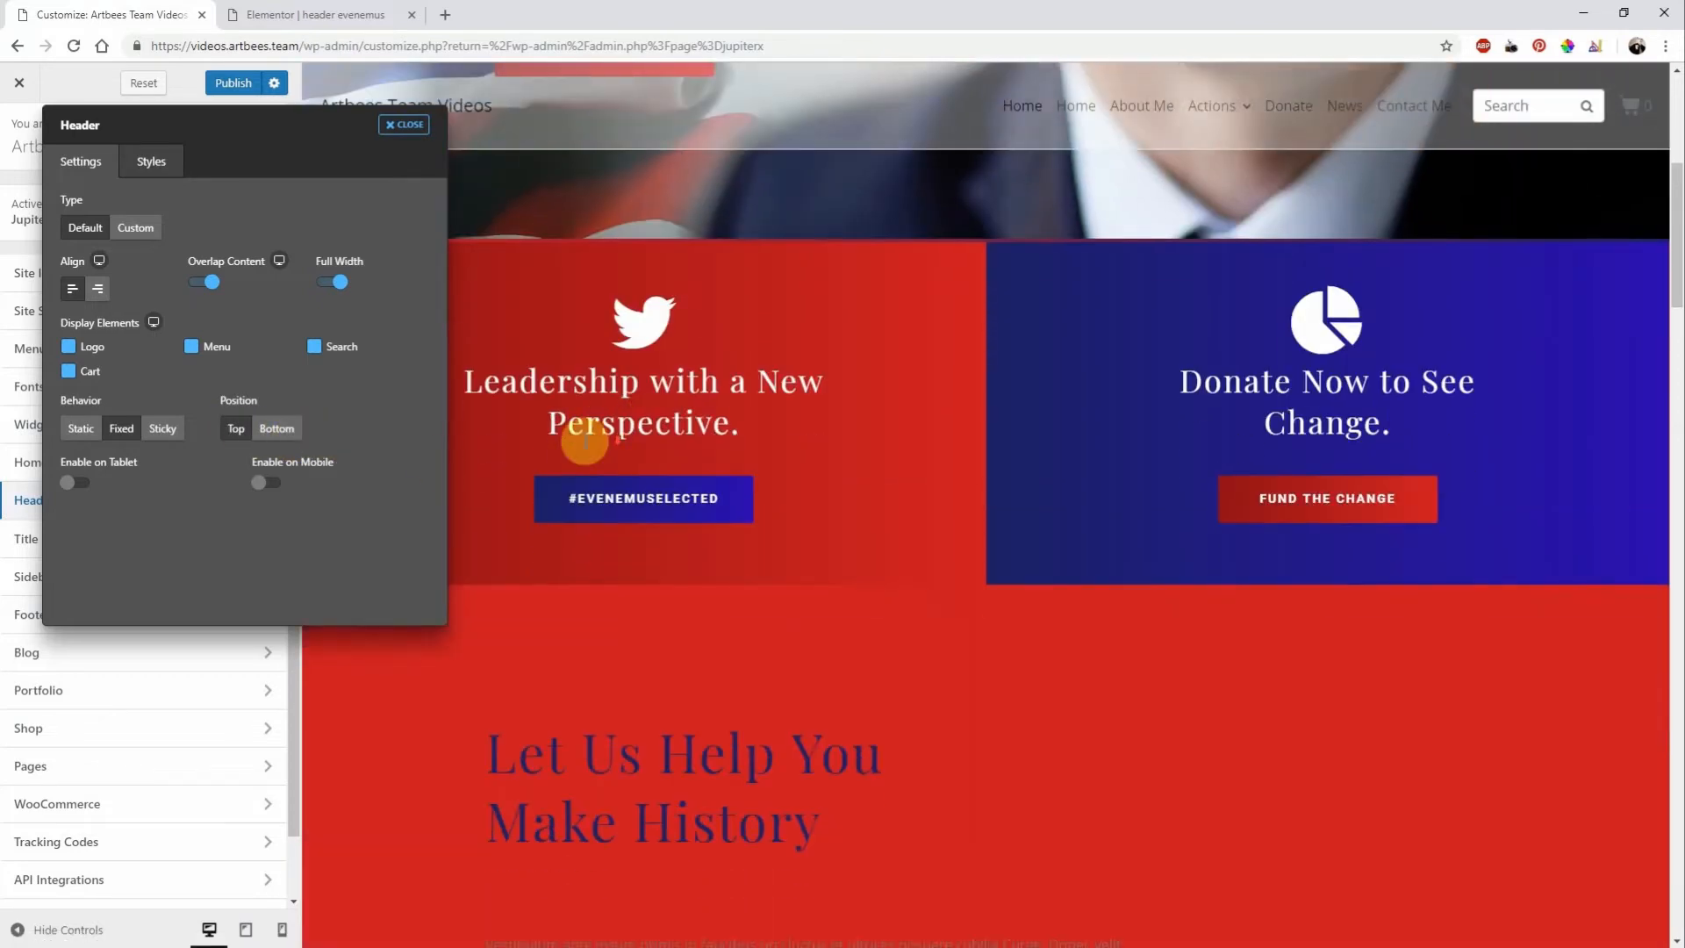
pyautogui.click(163, 428)
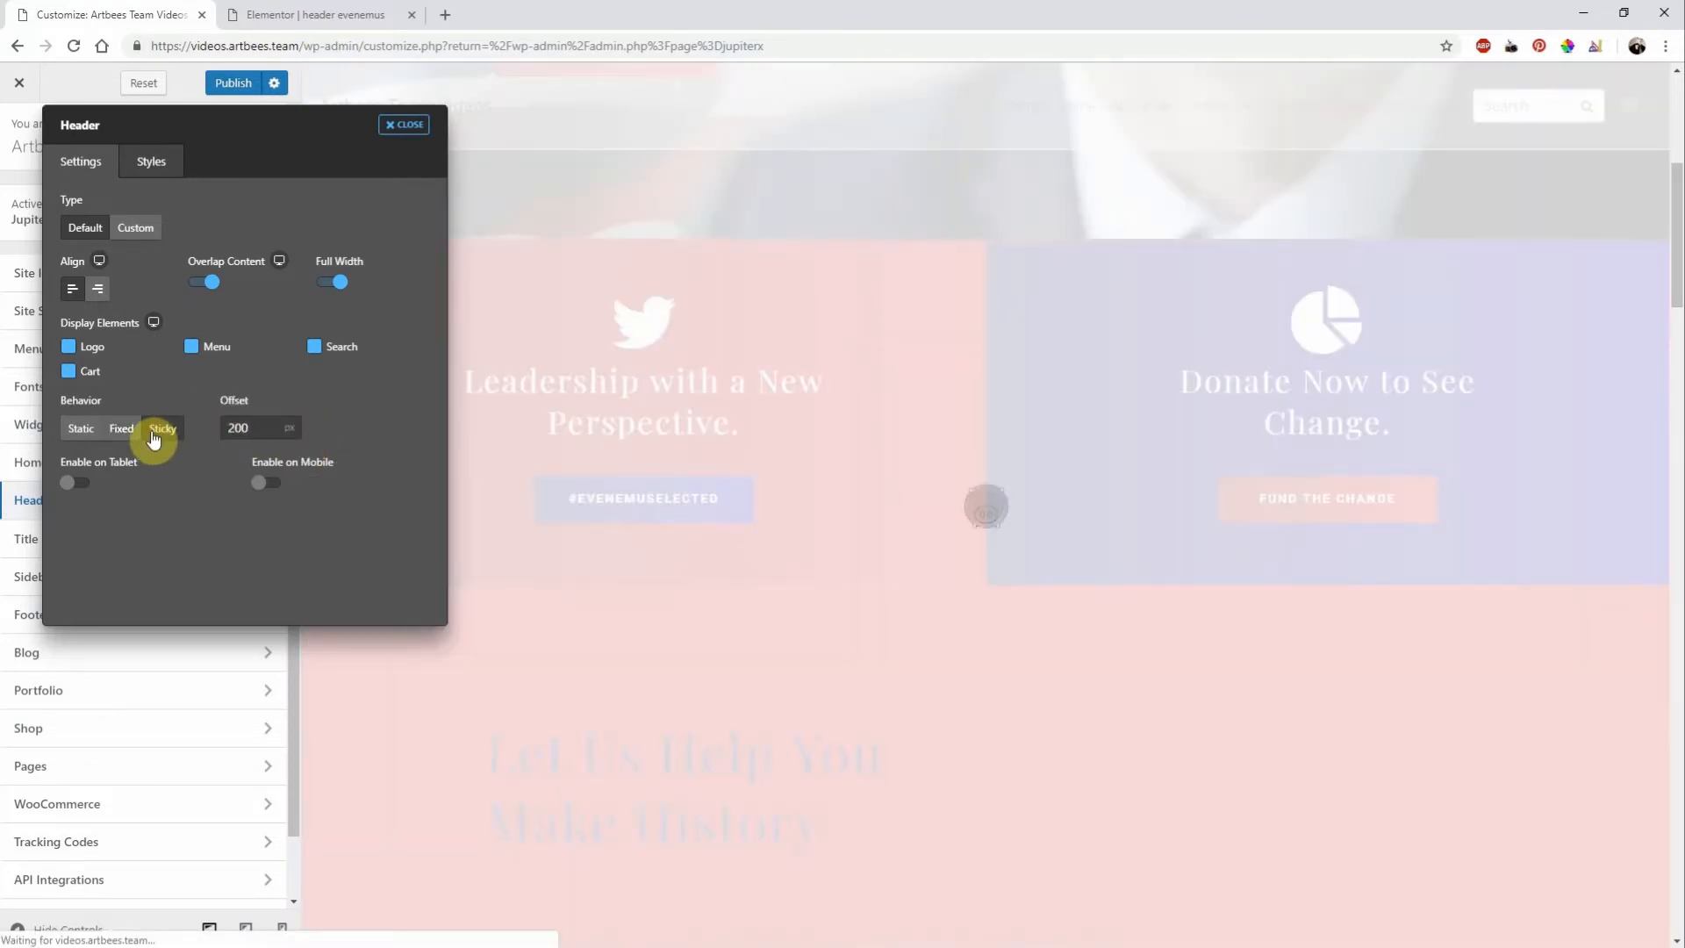
# - Set the sticky header offset to 2000 px, leaving Enable on Tablet and Mobile off
pyautogui.click(161, 427)
pyautogui.write('0')
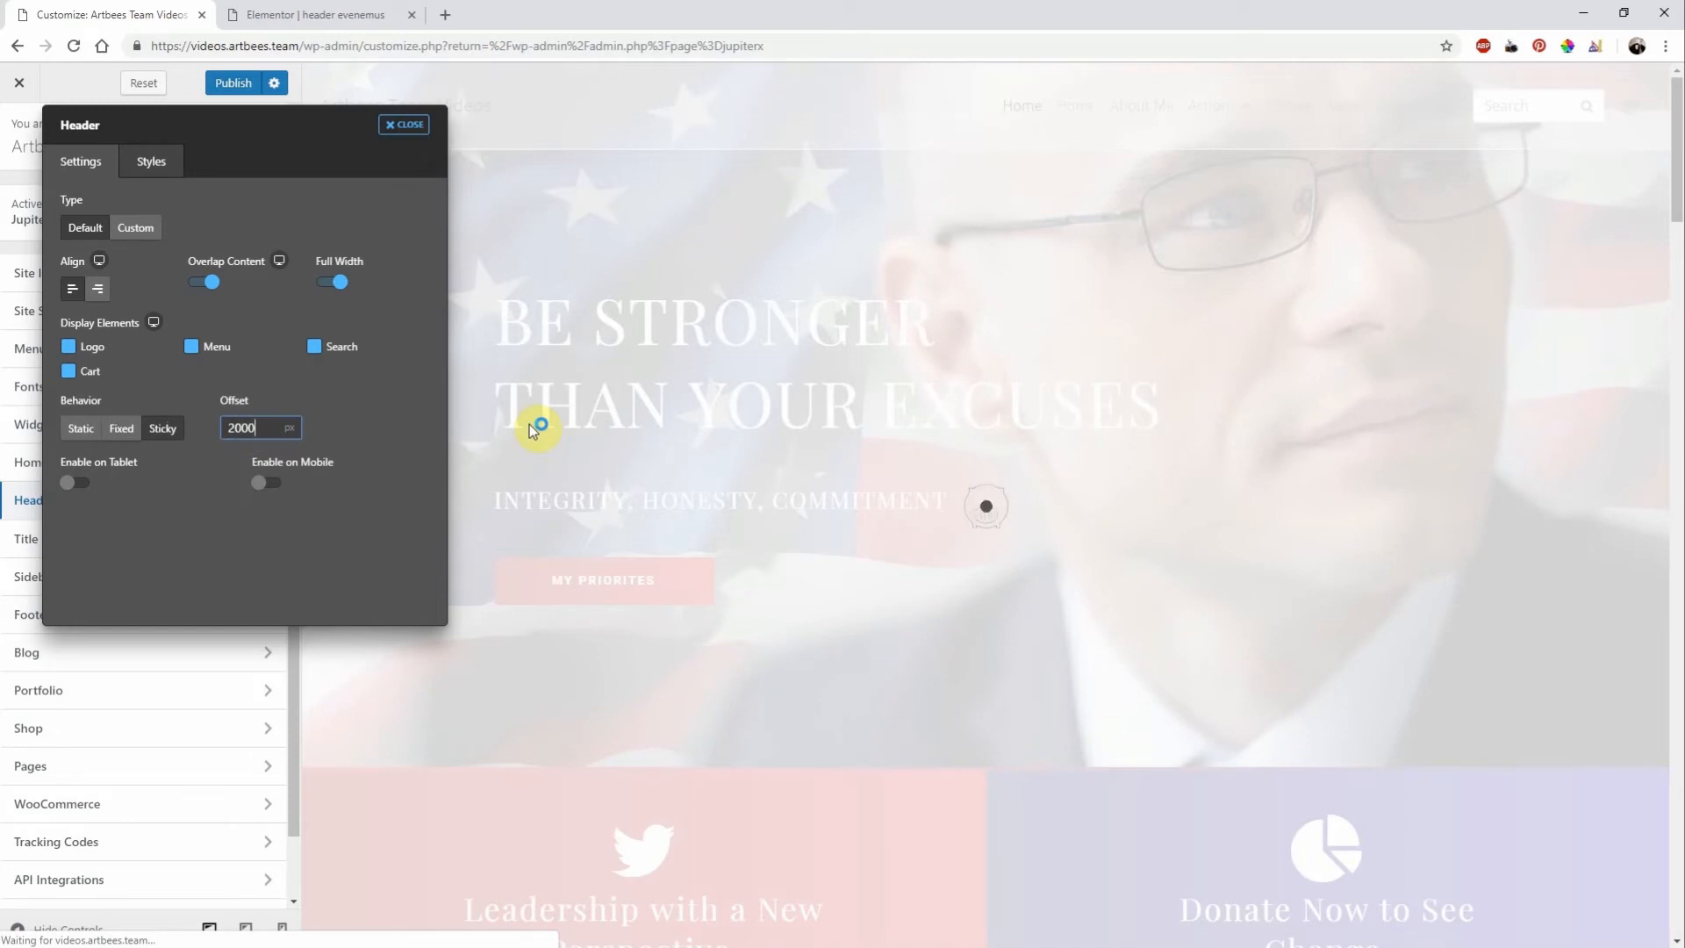
pyautogui.scroll(-3)
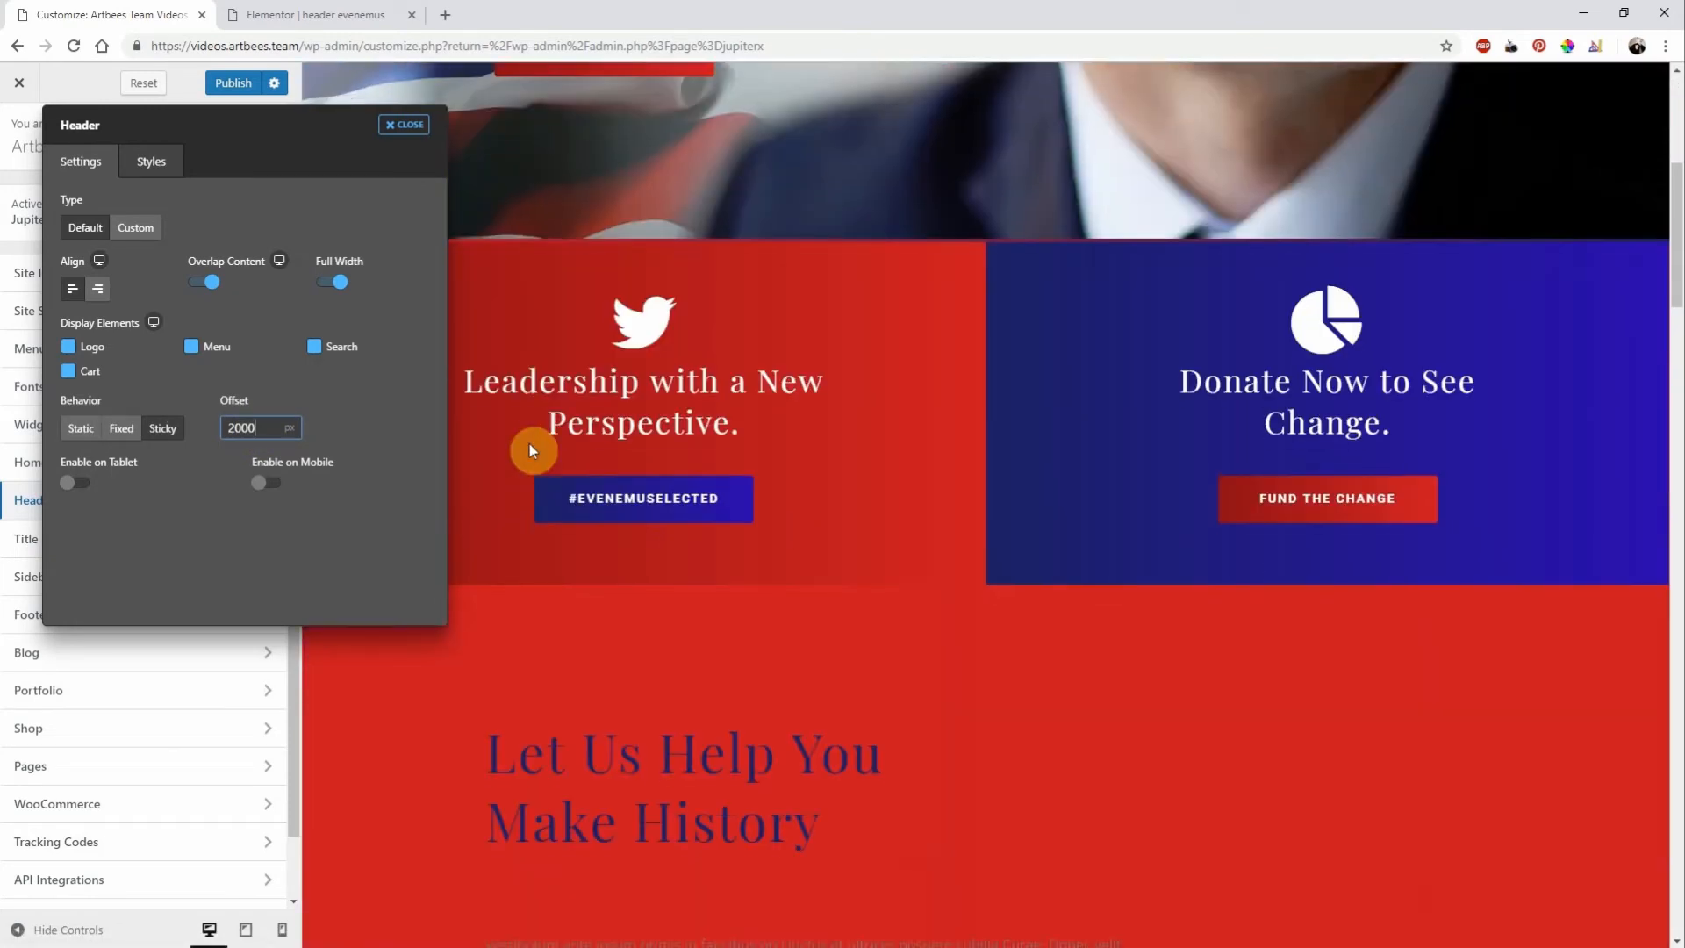
pyautogui.scroll(3)
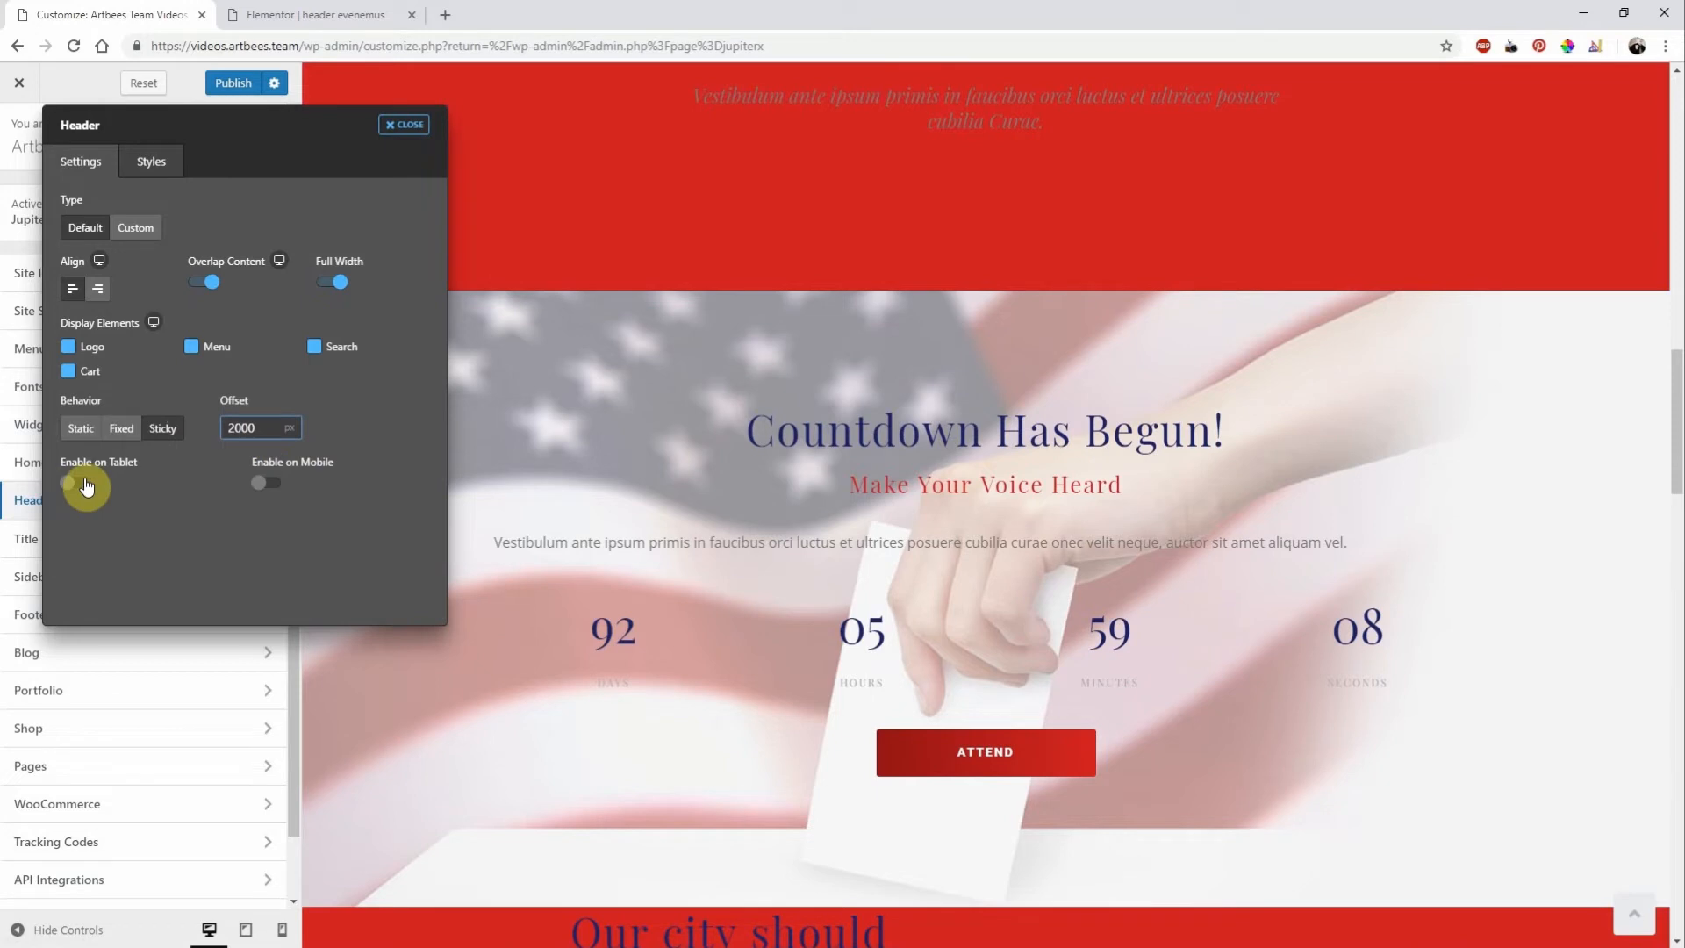
pyautogui.click(83, 483)
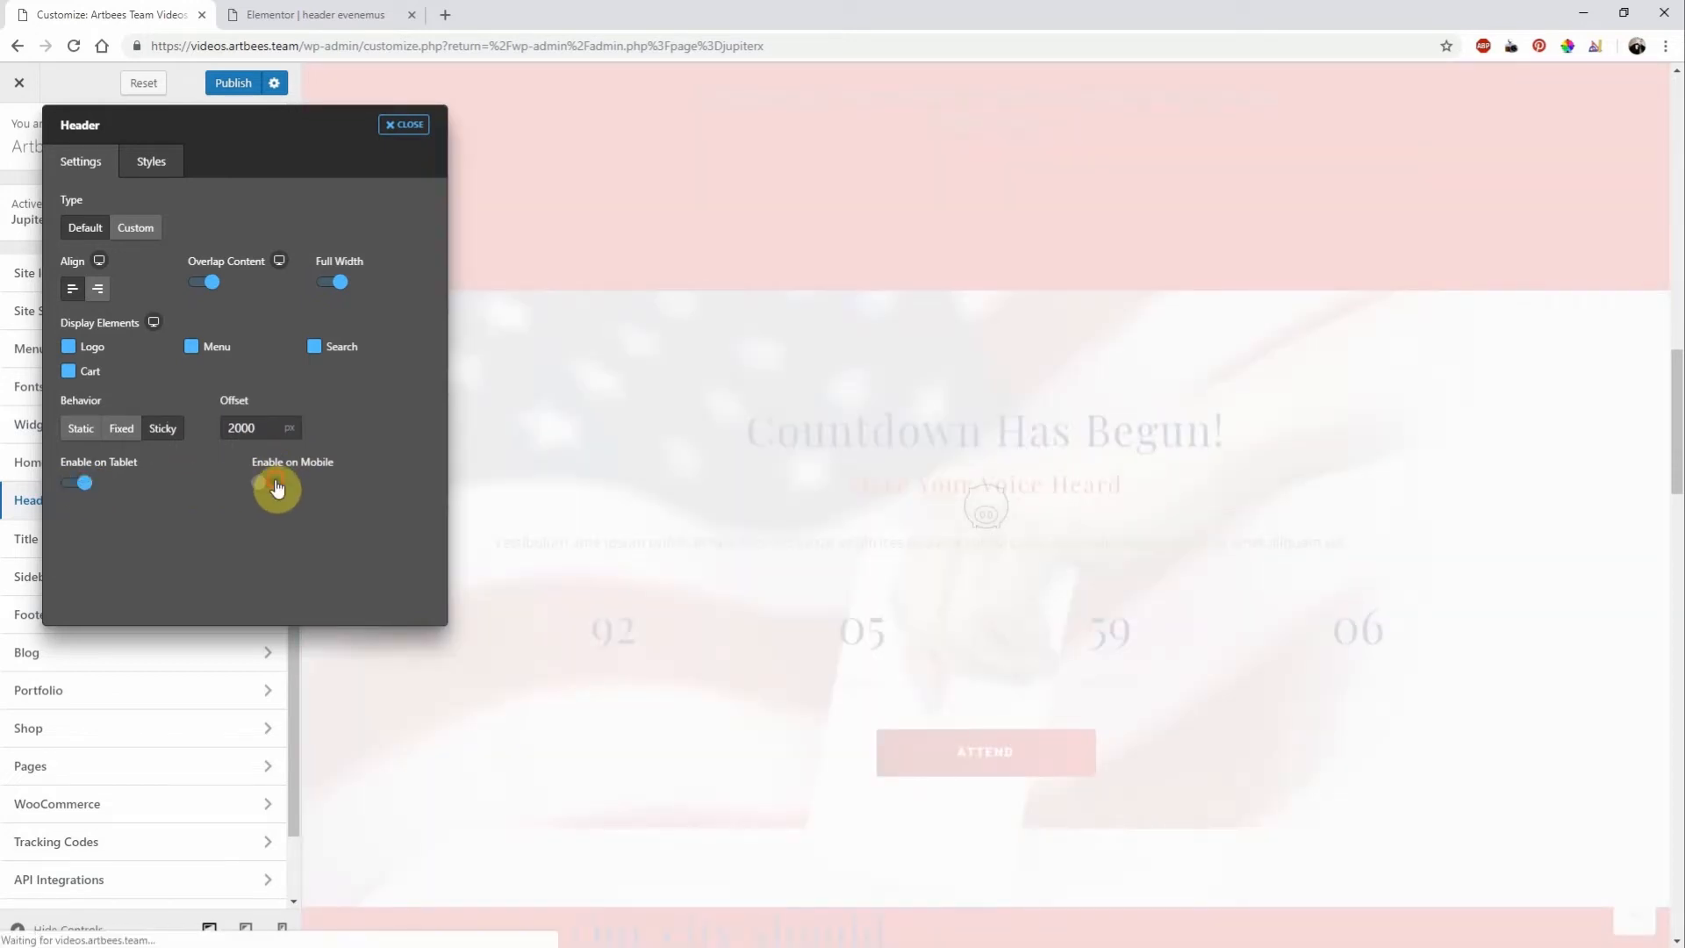
pyautogui.moveTo(263, 489)
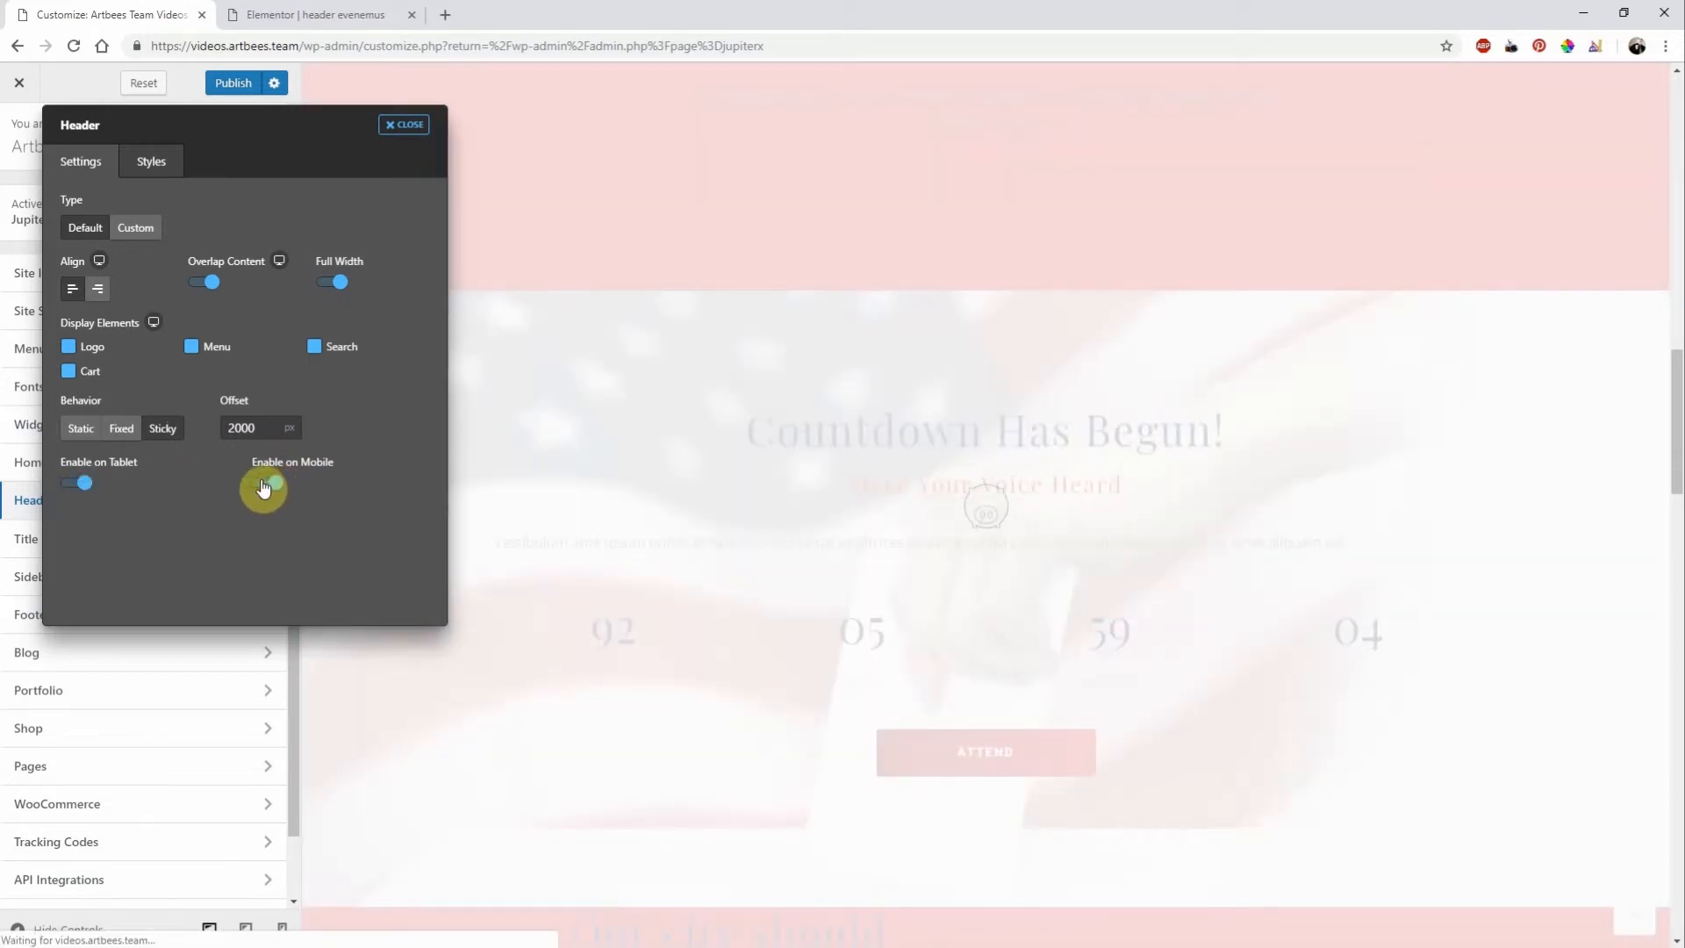
pyautogui.click(265, 483)
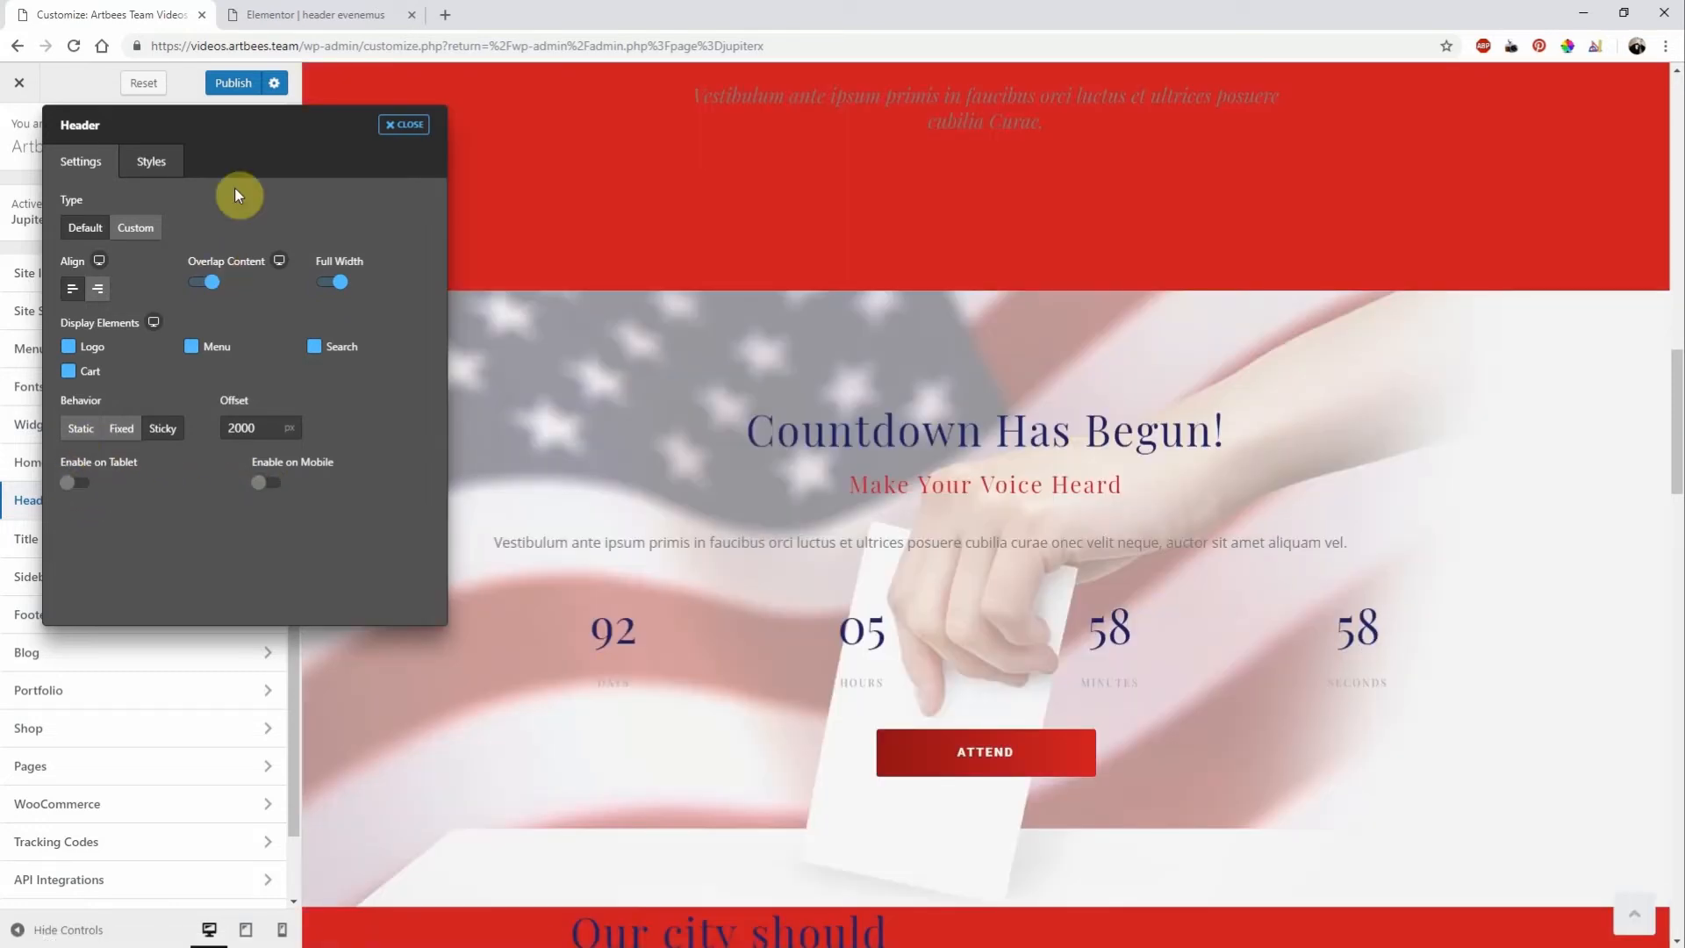
# - Add a Raven Search Form widget between the logo and menu in the Elementor header template
pyautogui.click(311, 14)
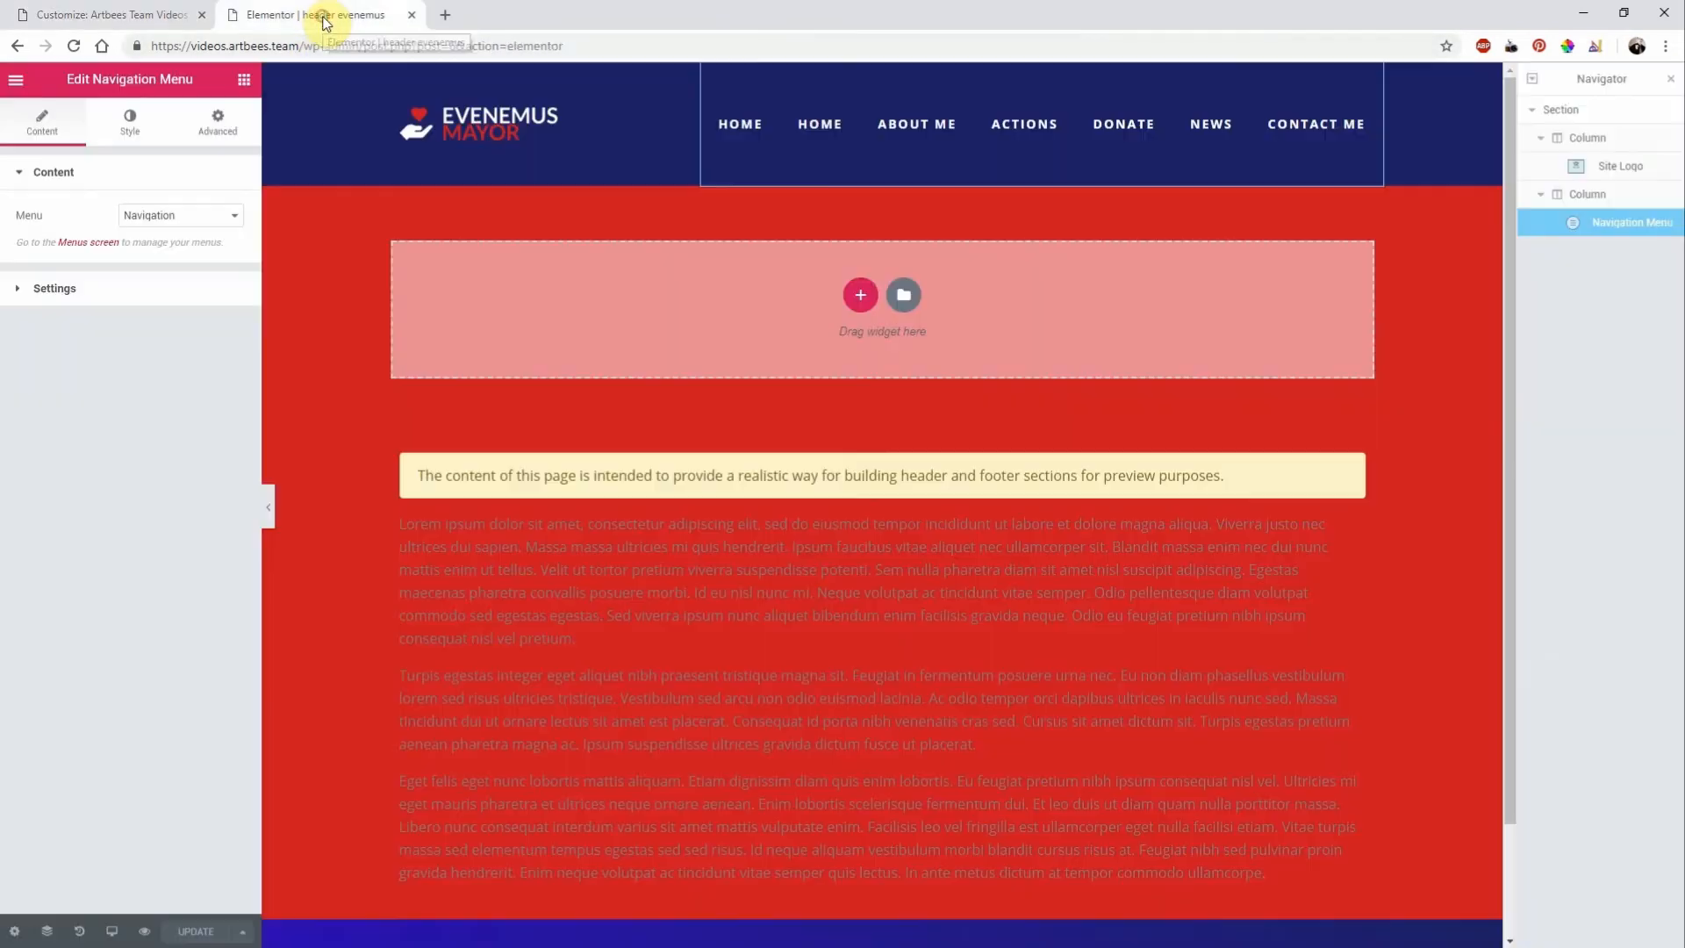
pyautogui.click(915, 124)
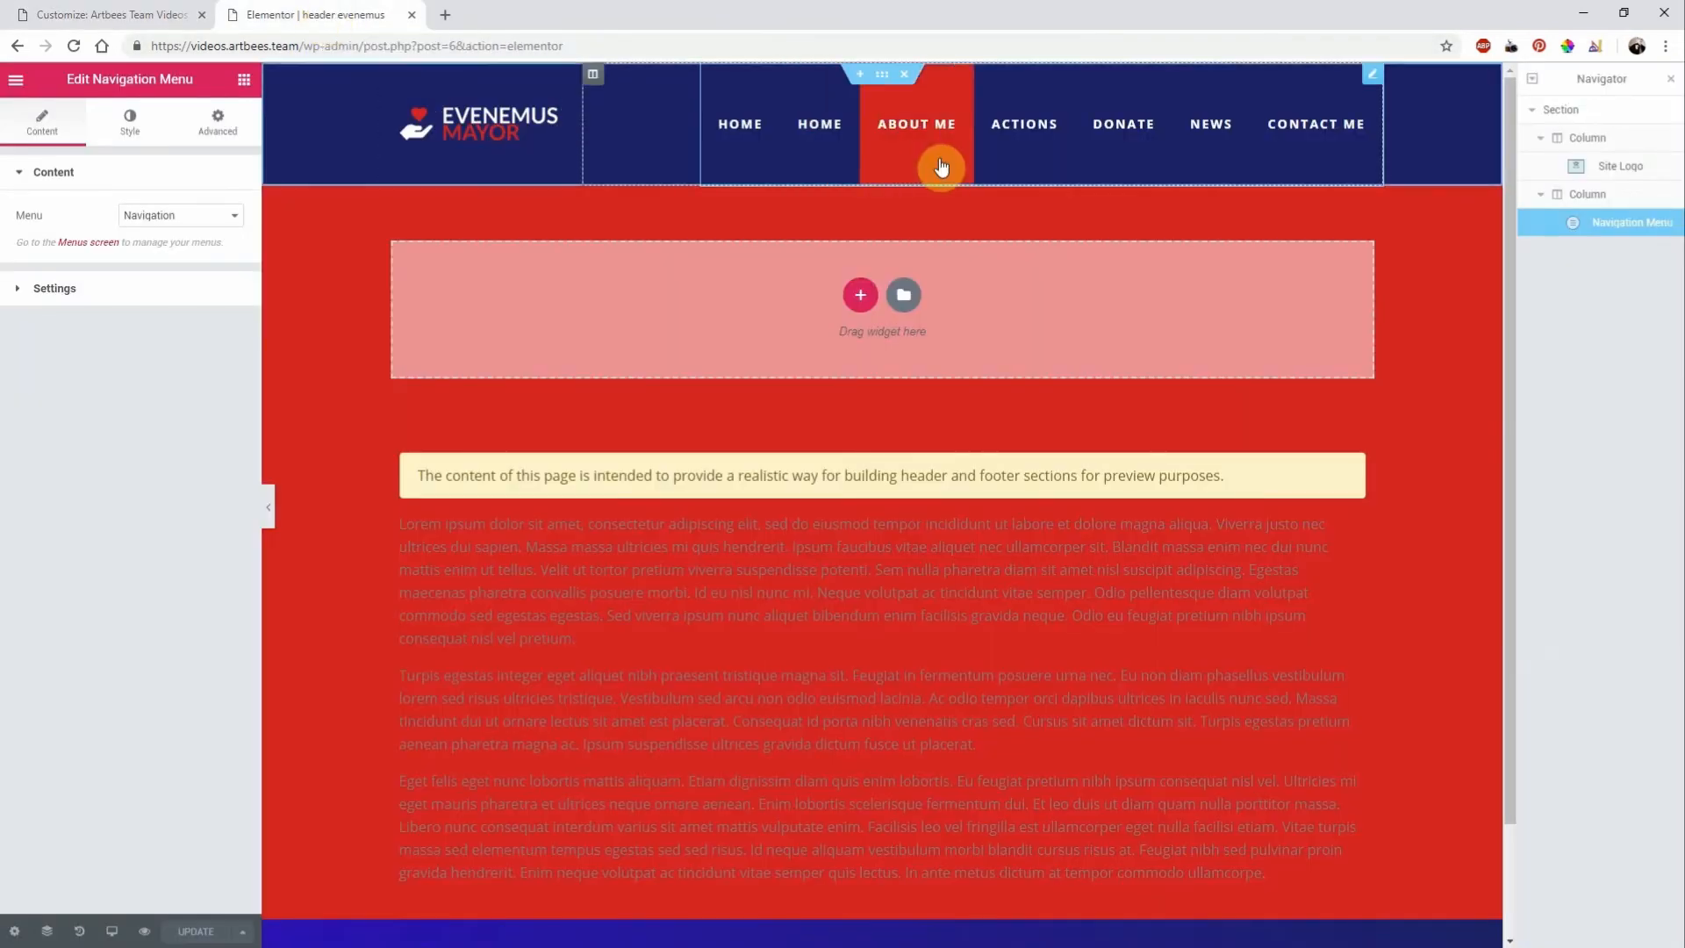
pyautogui.moveTo(1621, 166)
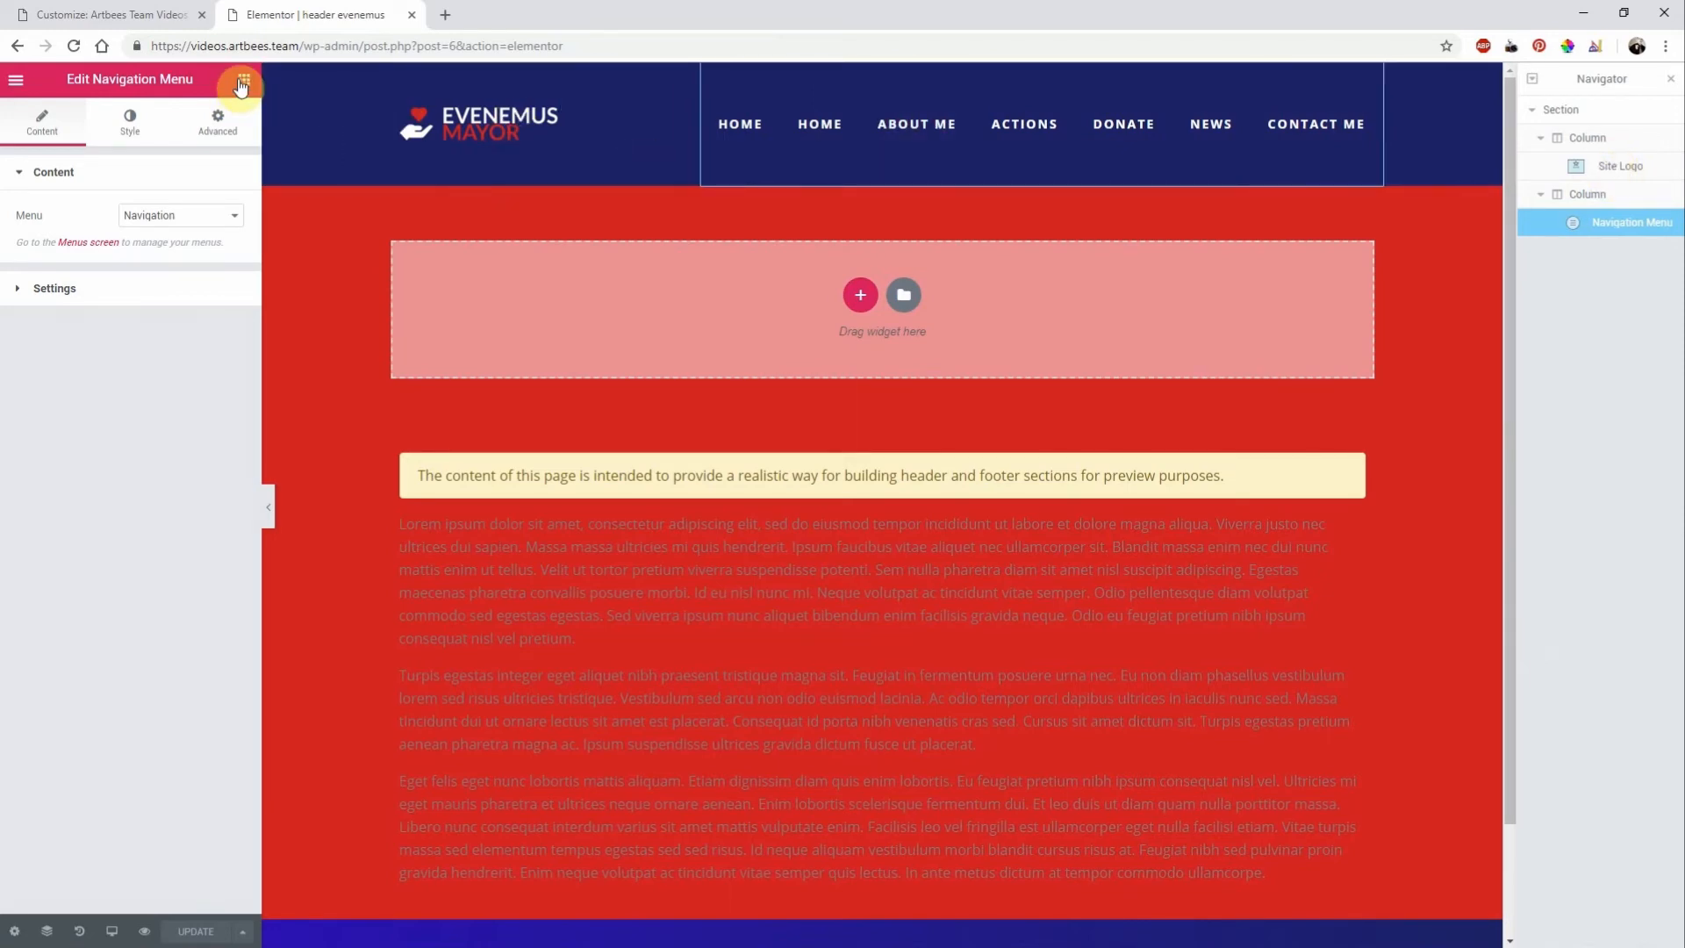
pyautogui.click(243, 80)
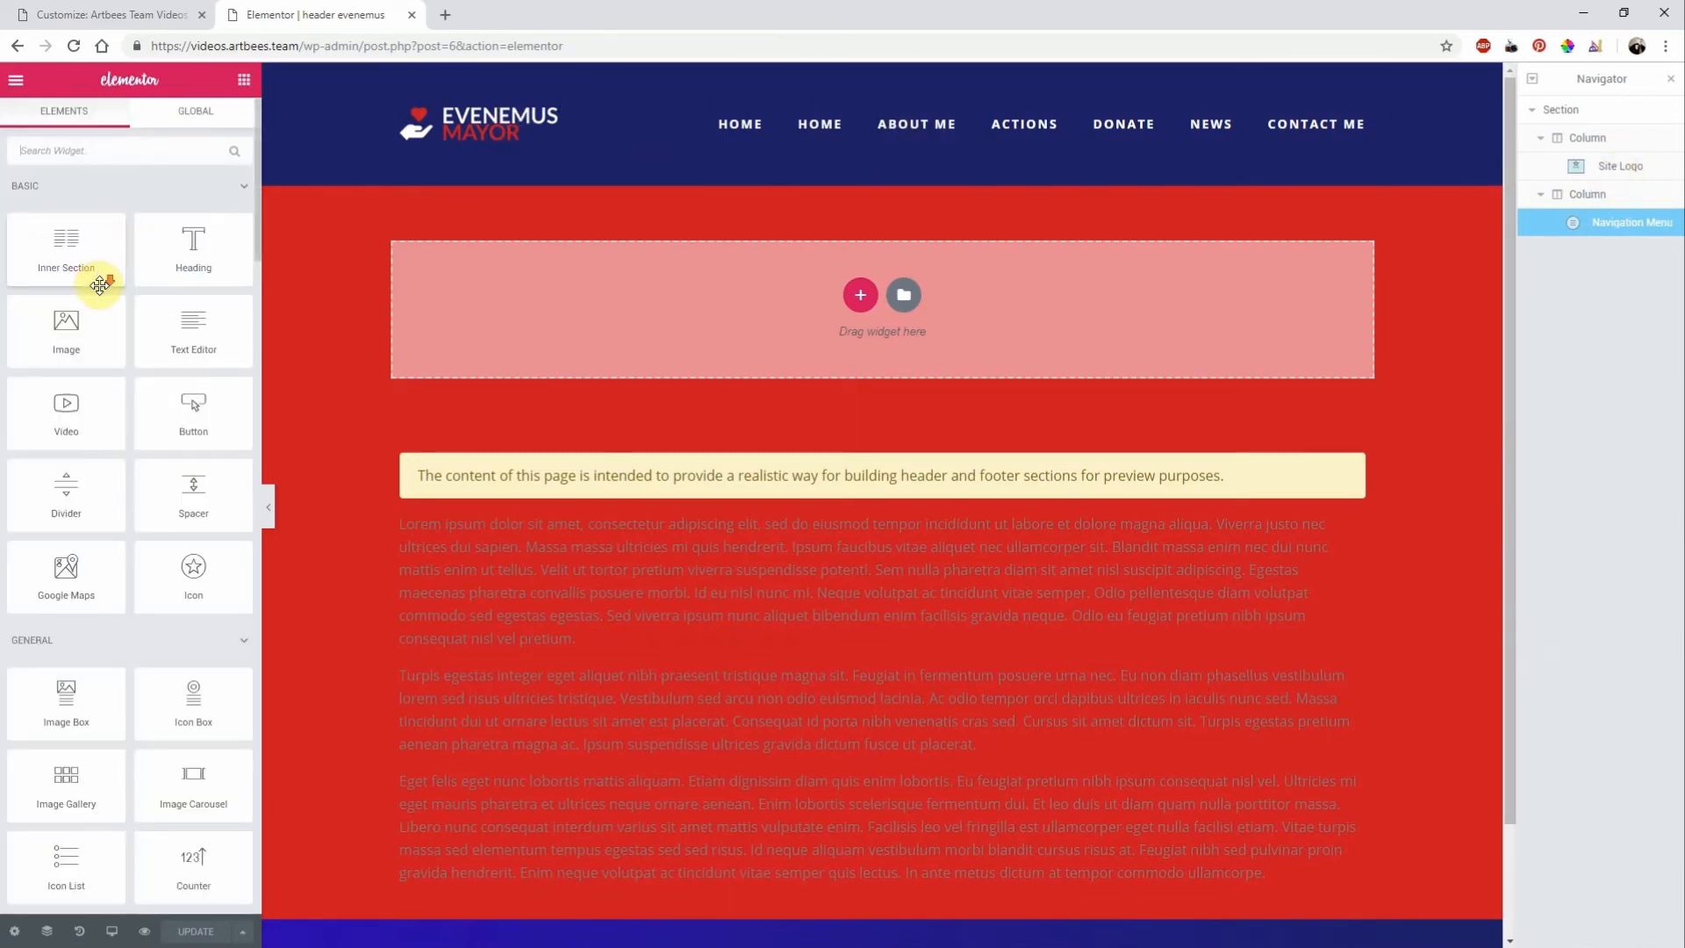
pyautogui.scroll(-3)
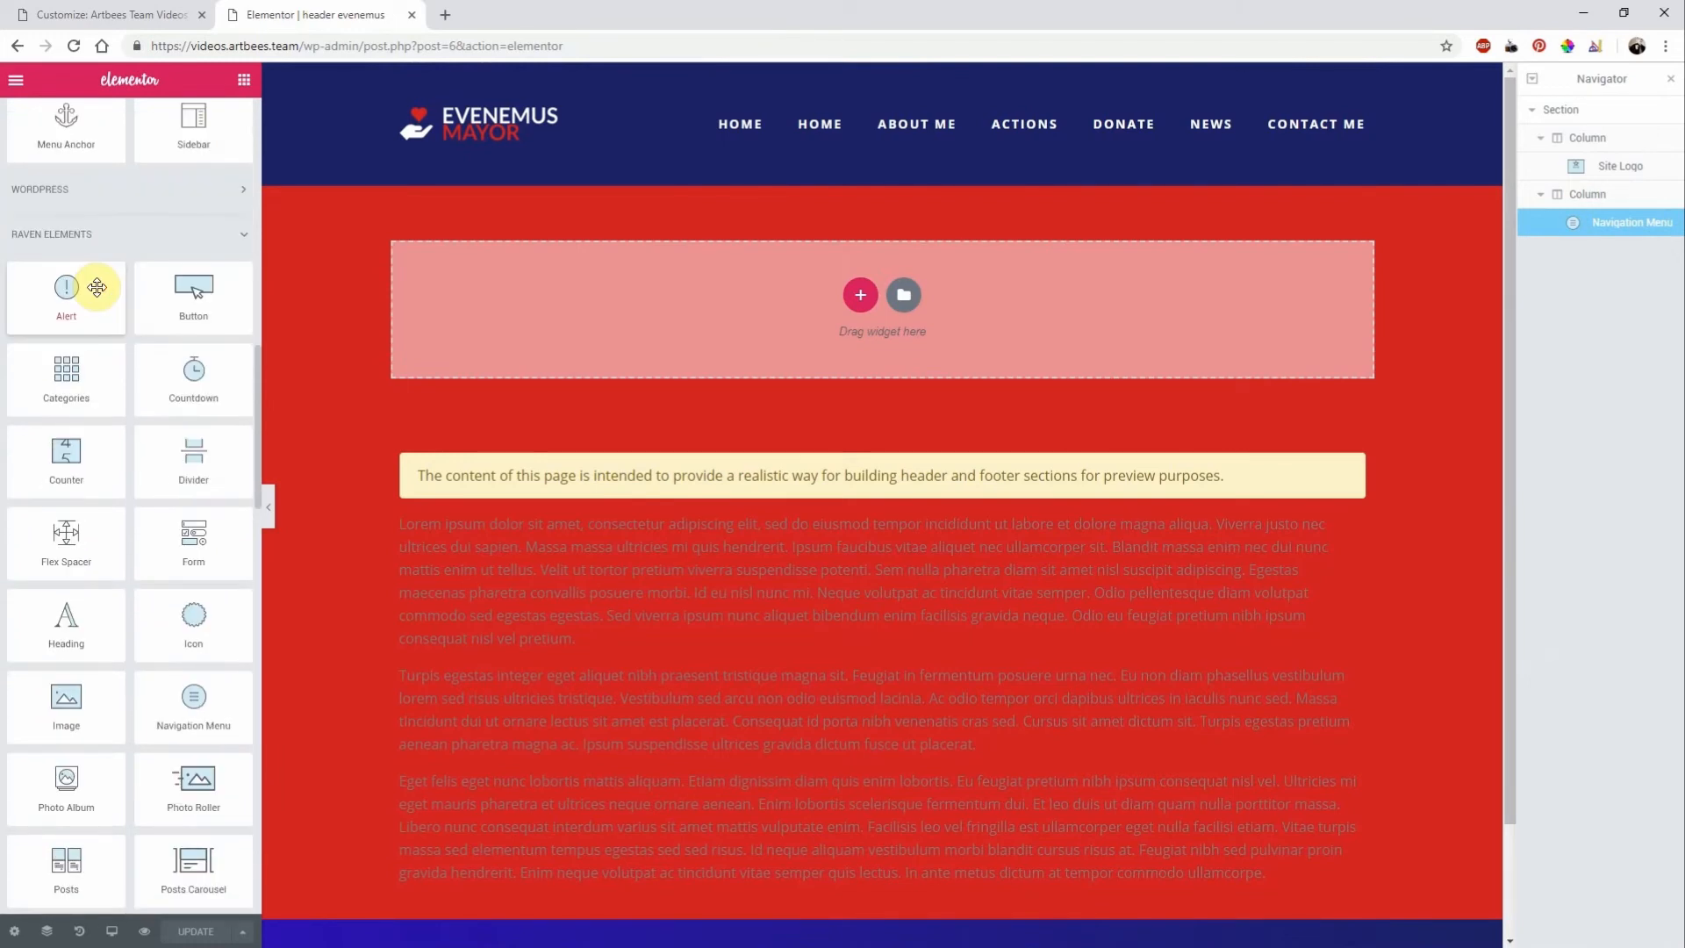
pyautogui.scroll(-3)
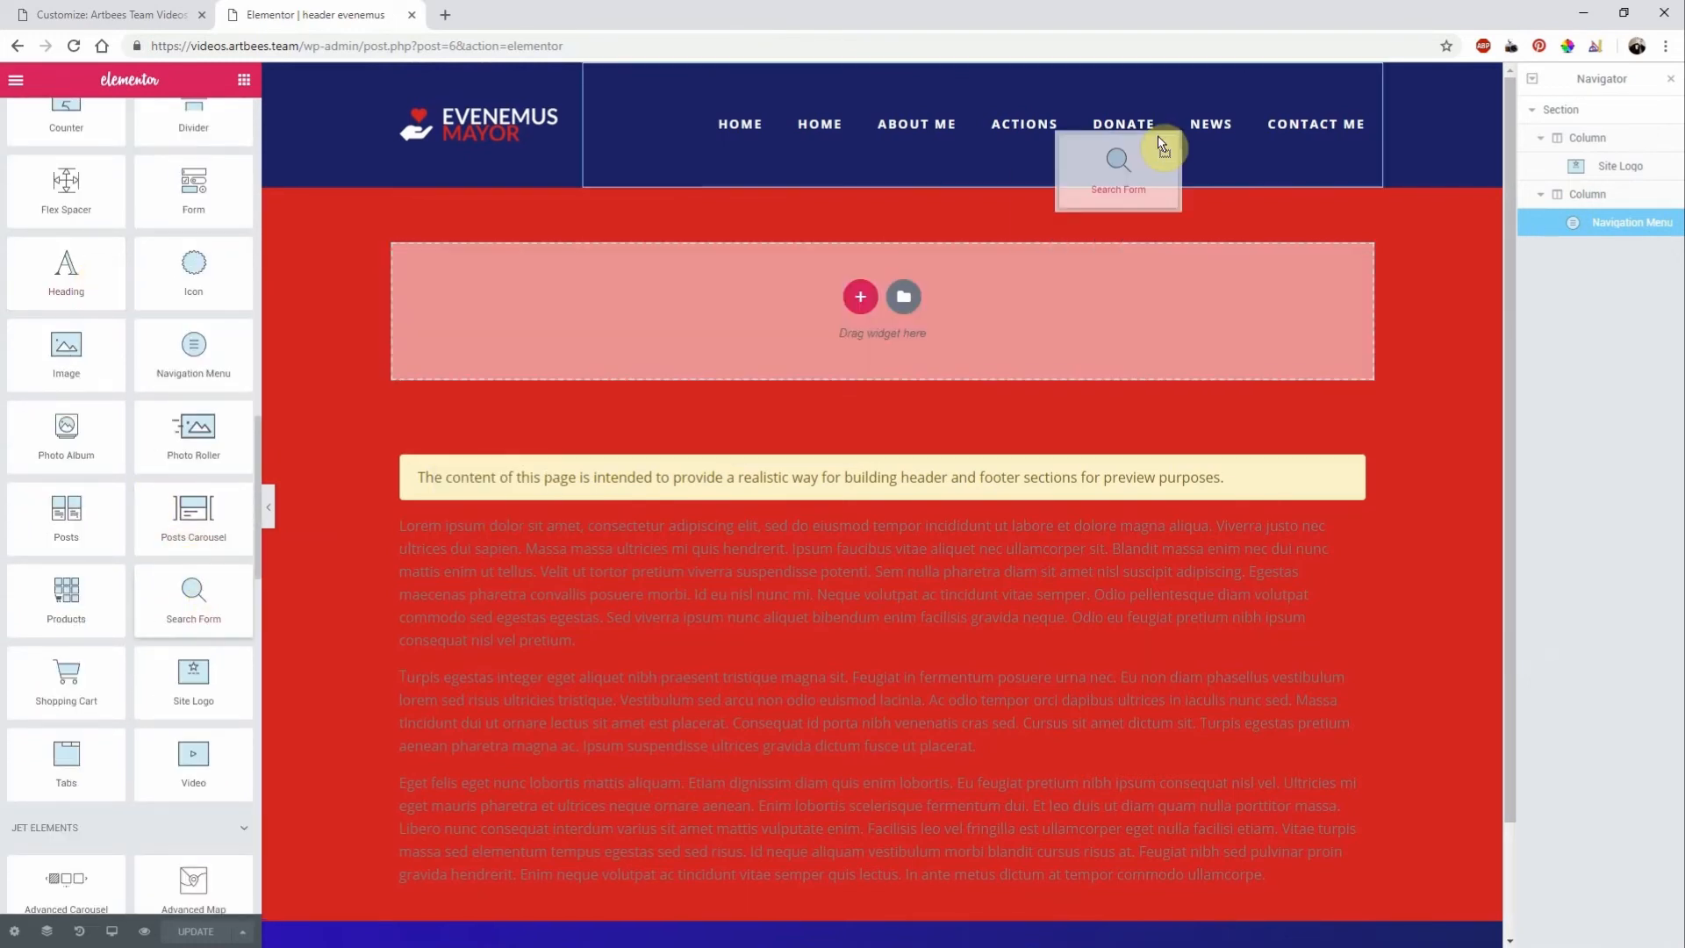
pyautogui.click(1116, 172)
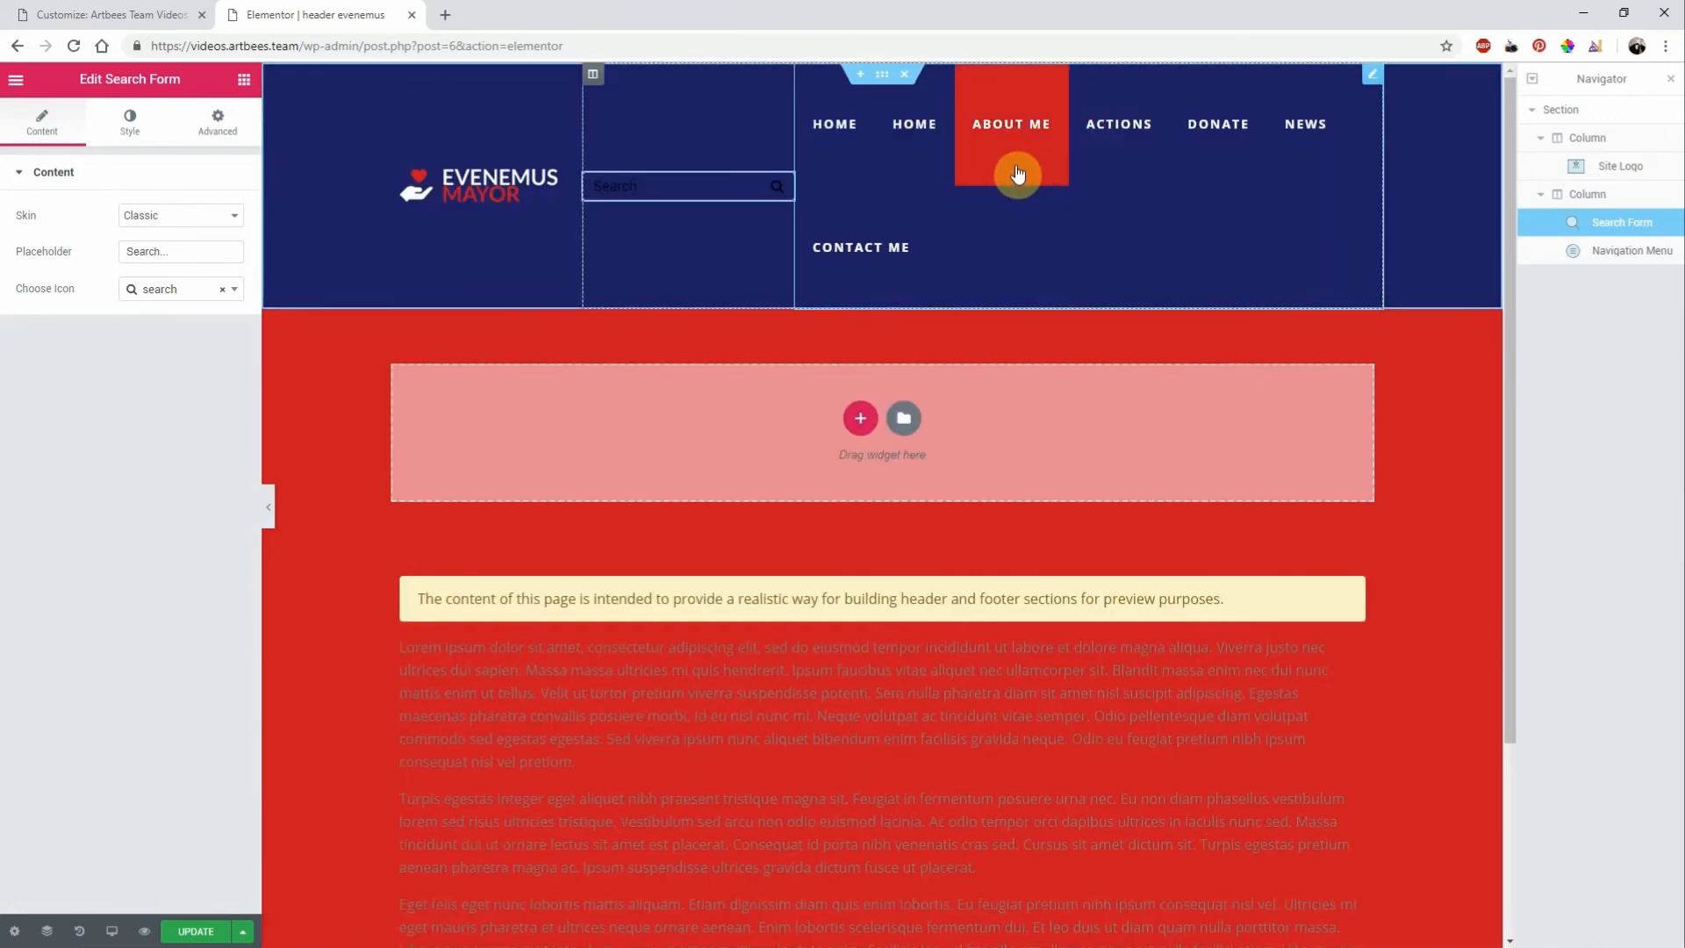
pyautogui.moveTo(650, 248)
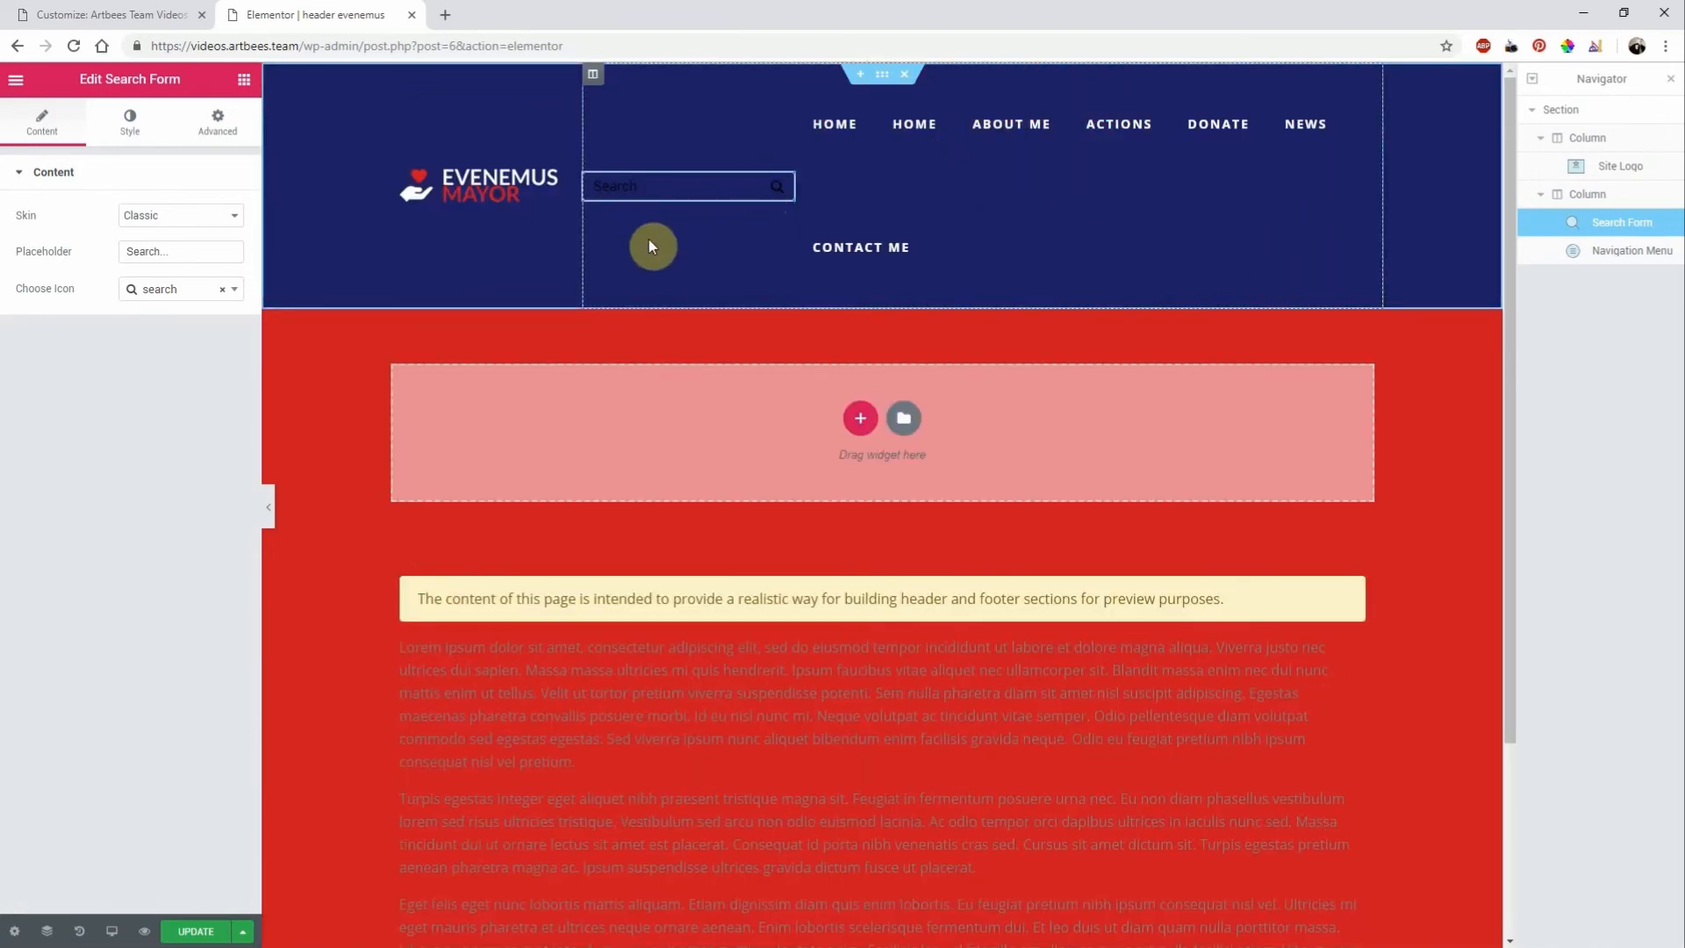
pyautogui.moveTo(860, 247)
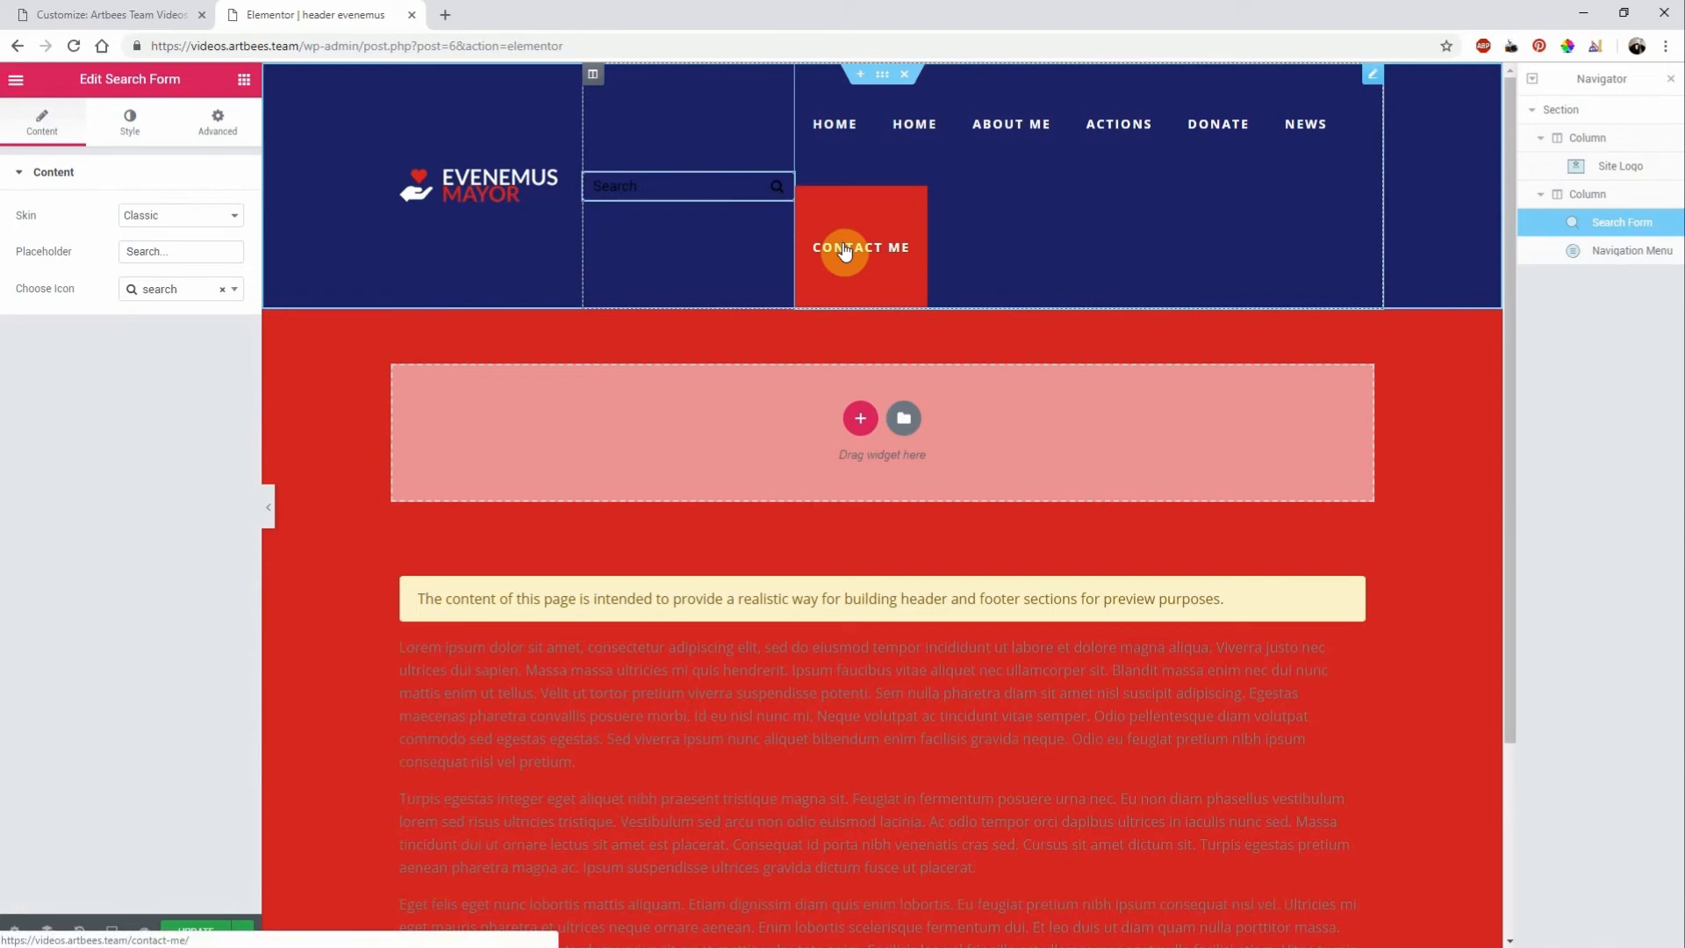
pyautogui.click(108, 14)
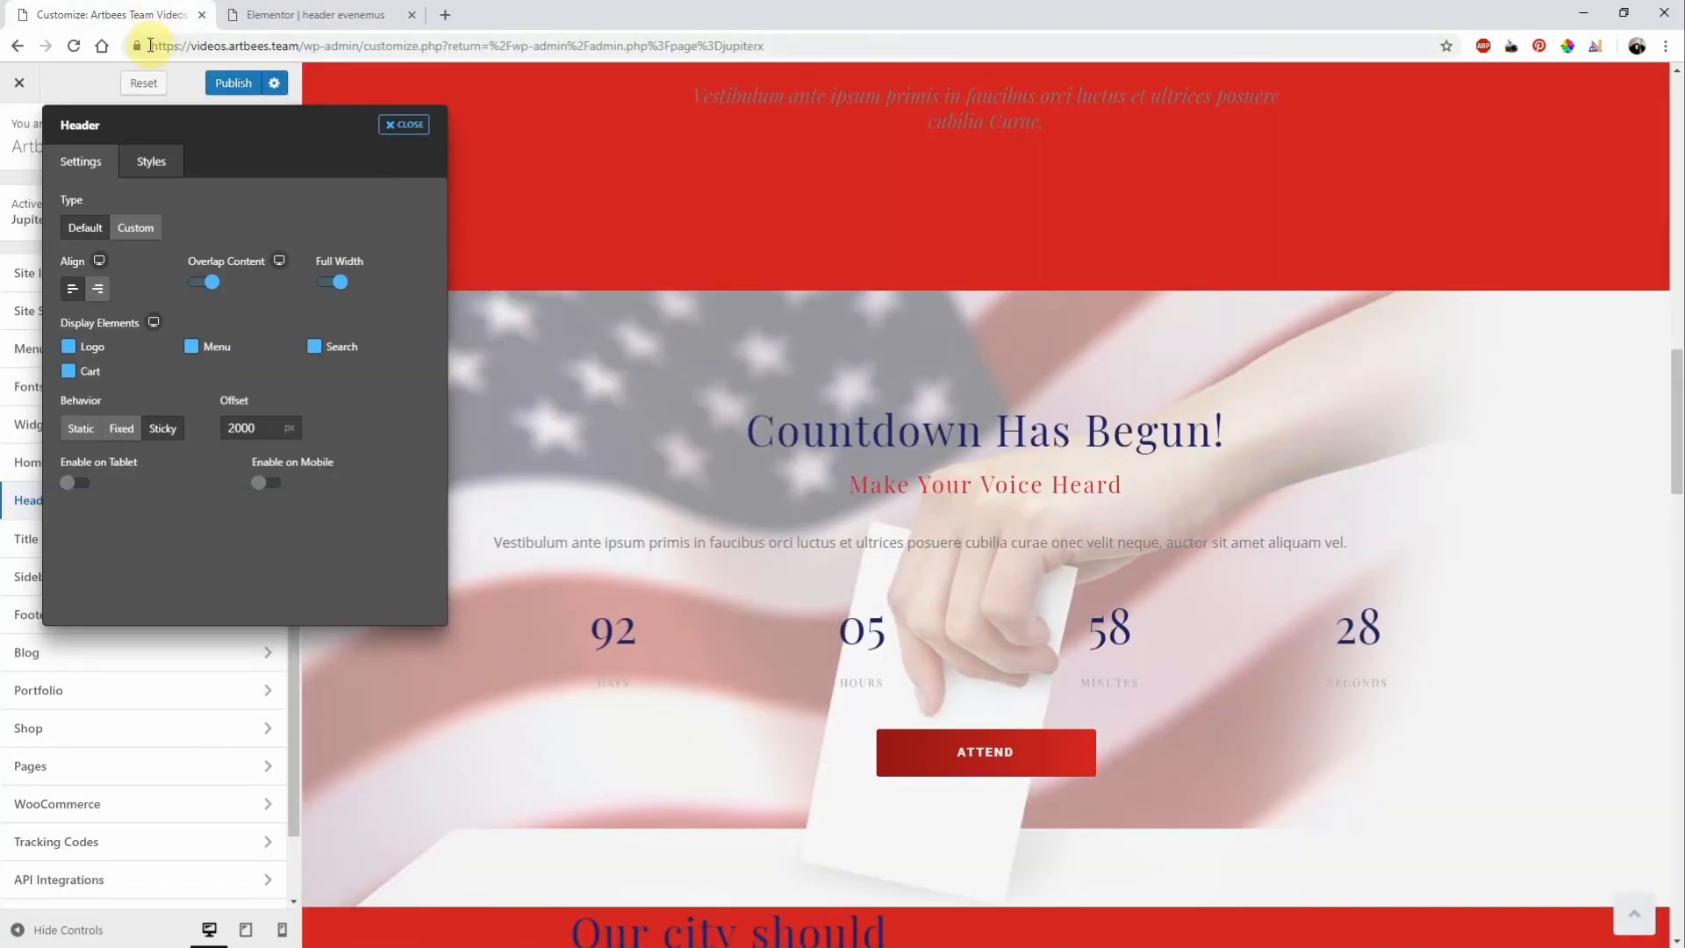
# - Set Header Type to Custom with 'header evenemus' and 'header evenemus sticky', comparing against Default
pyautogui.click(135, 226)
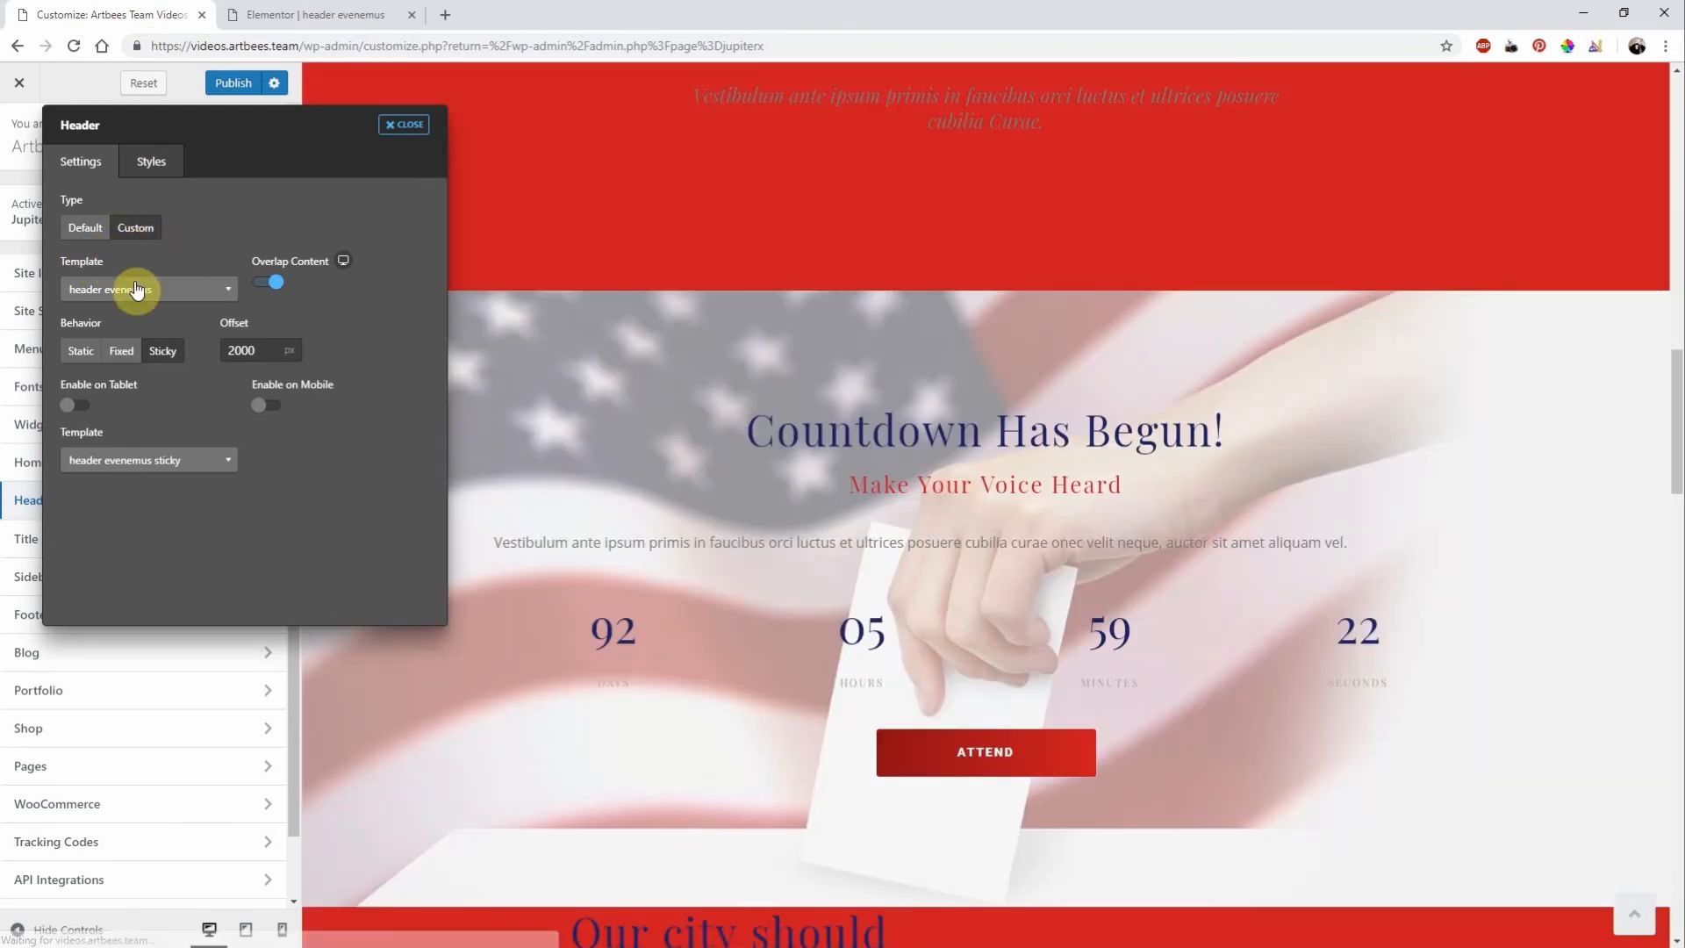
pyautogui.moveTo(150, 460)
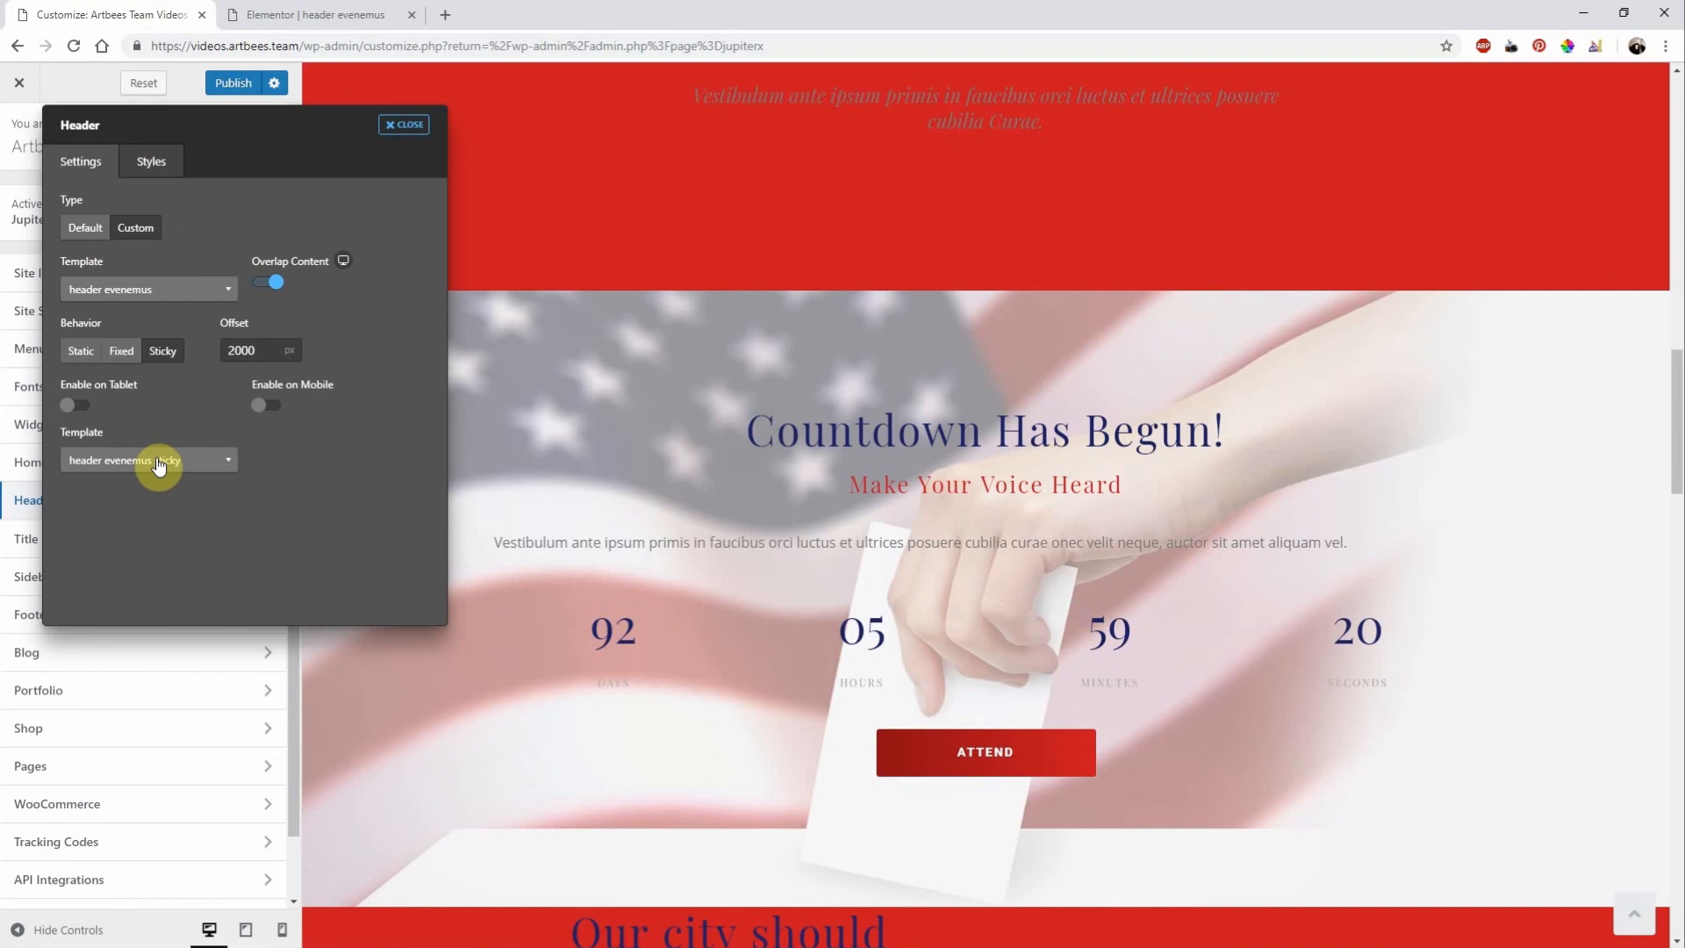
pyautogui.click(148, 460)
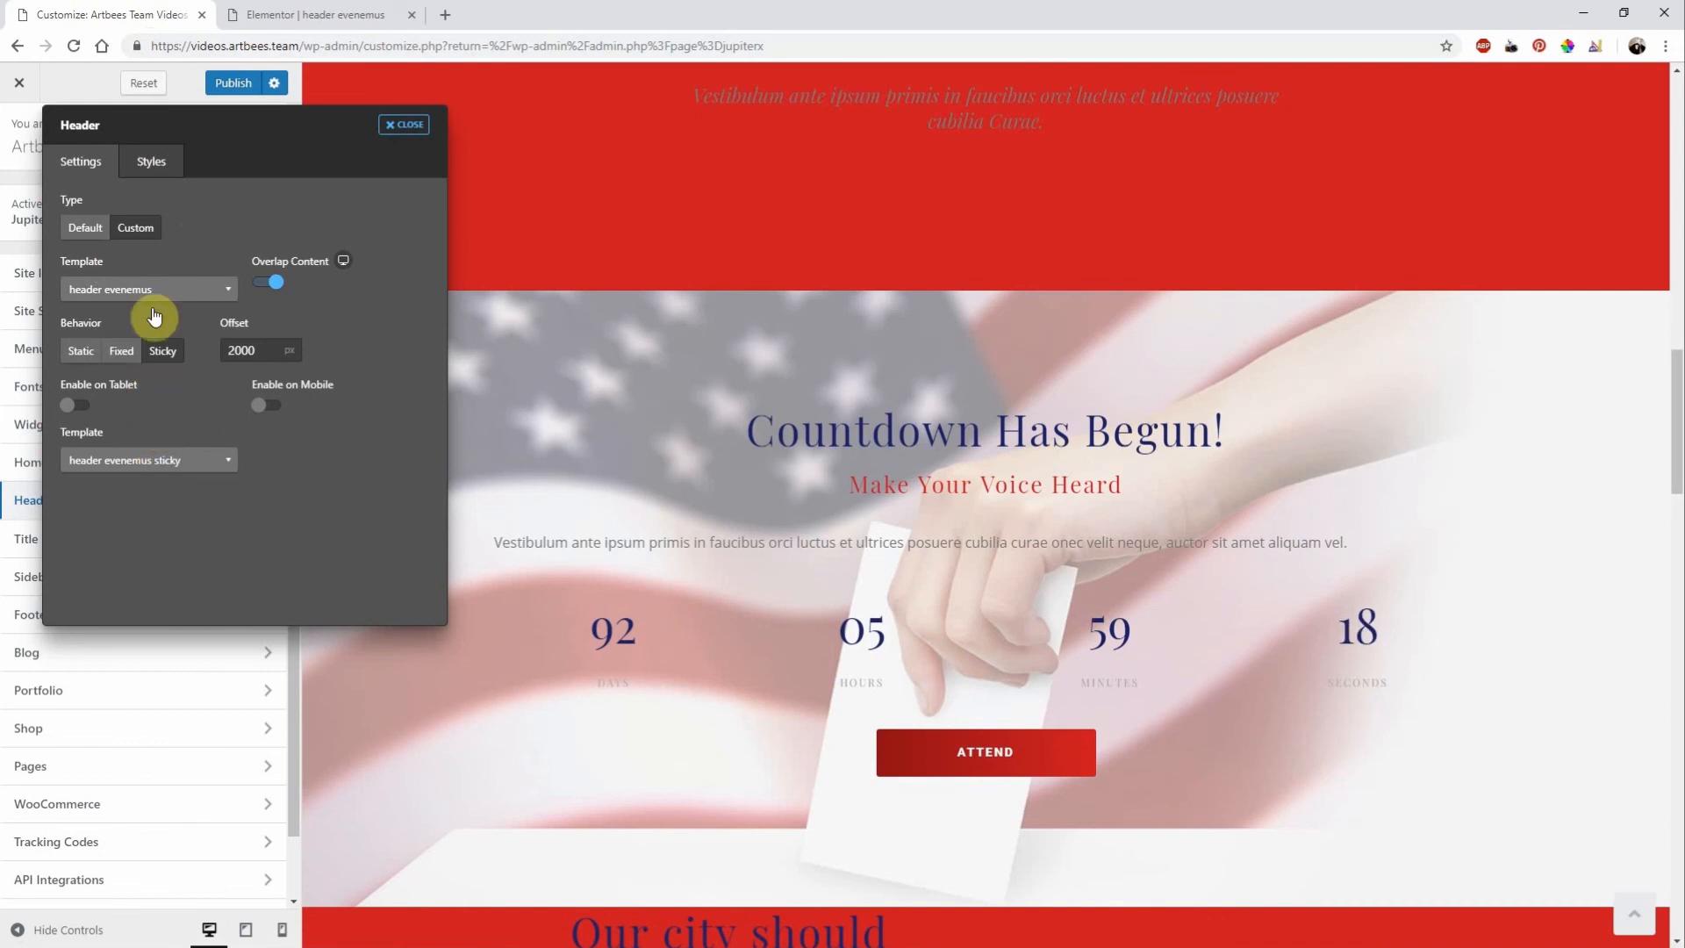
pyautogui.click(84, 226)
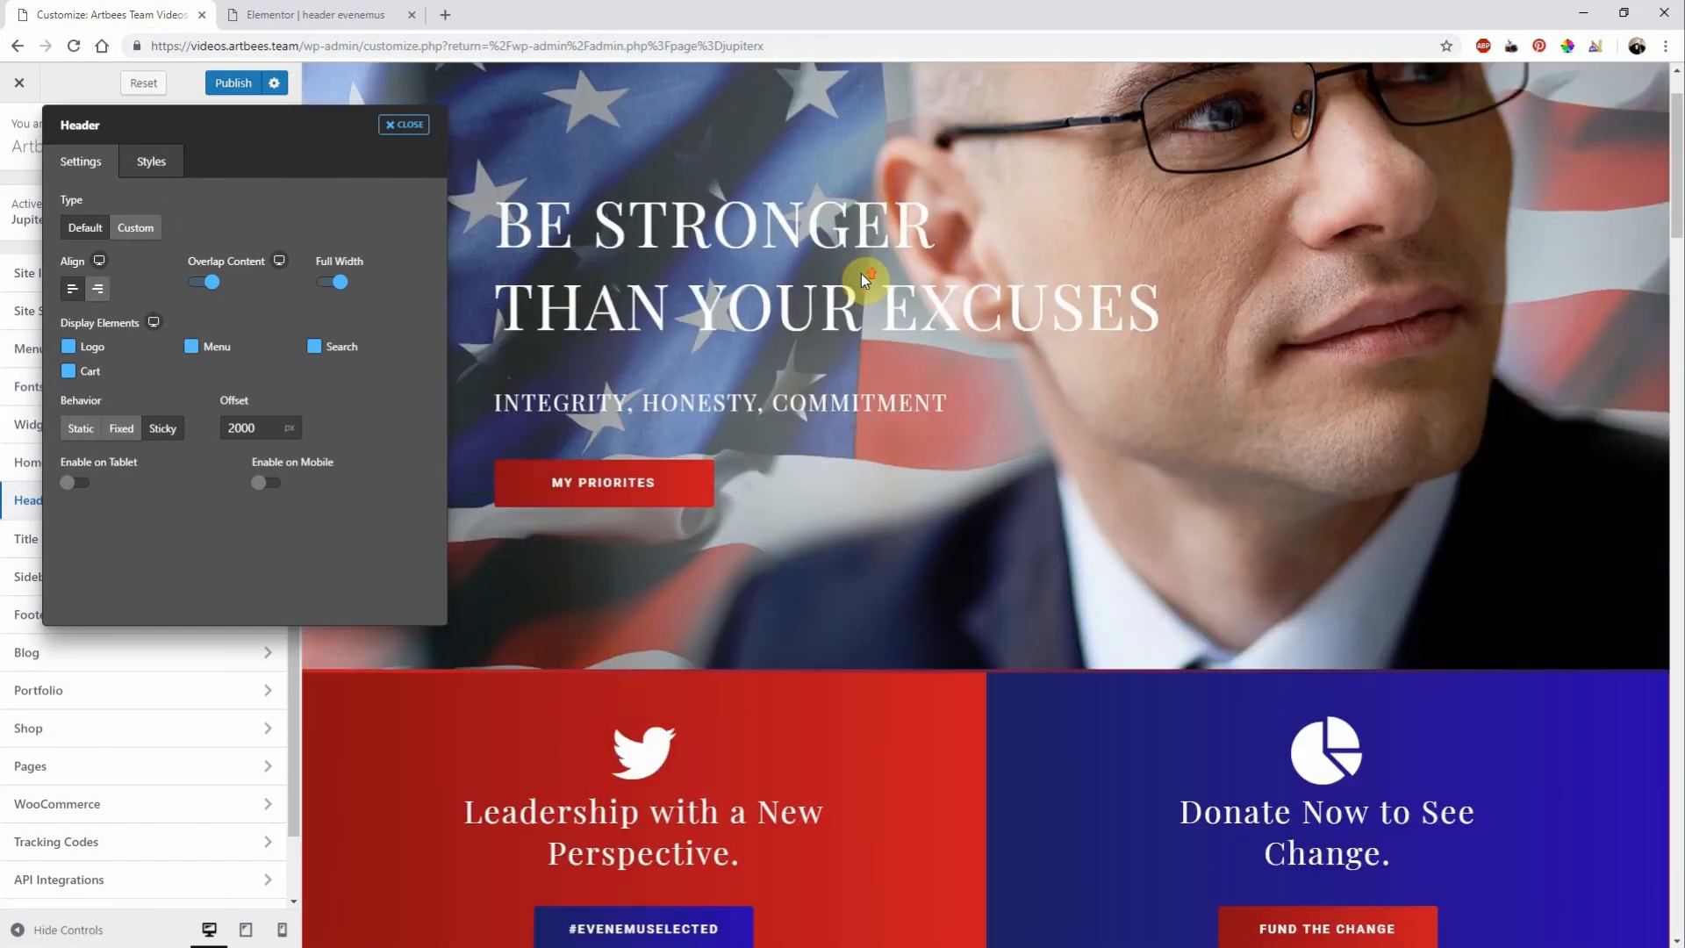
pyautogui.click(135, 226)
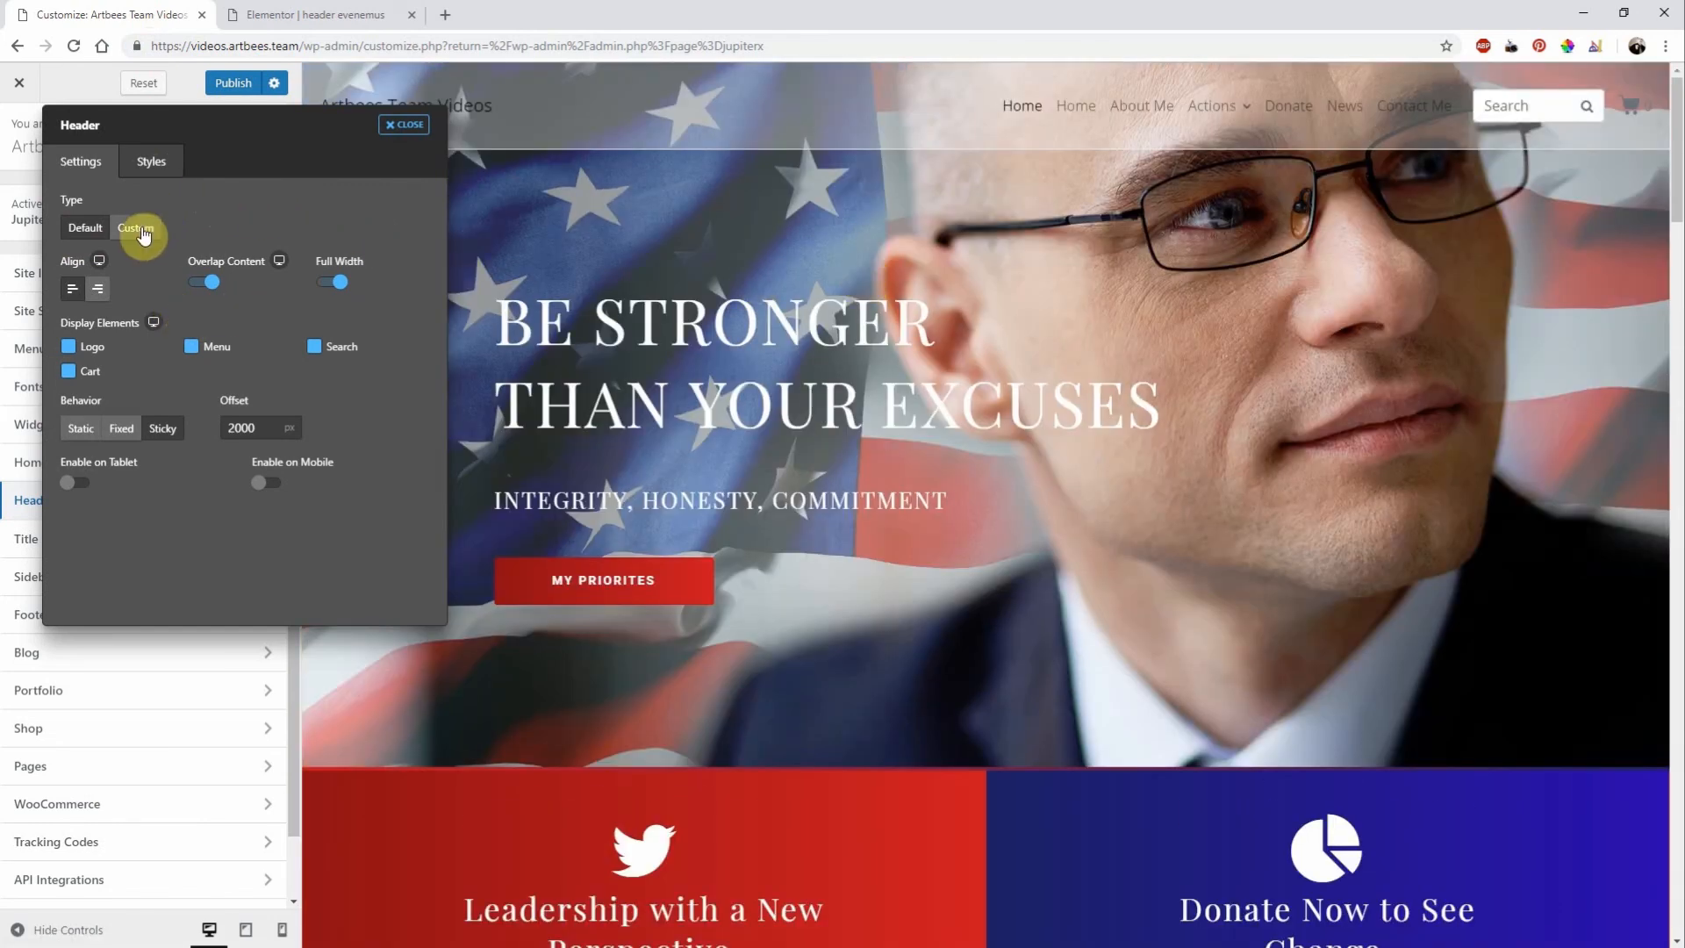
pyautogui.click(137, 228)
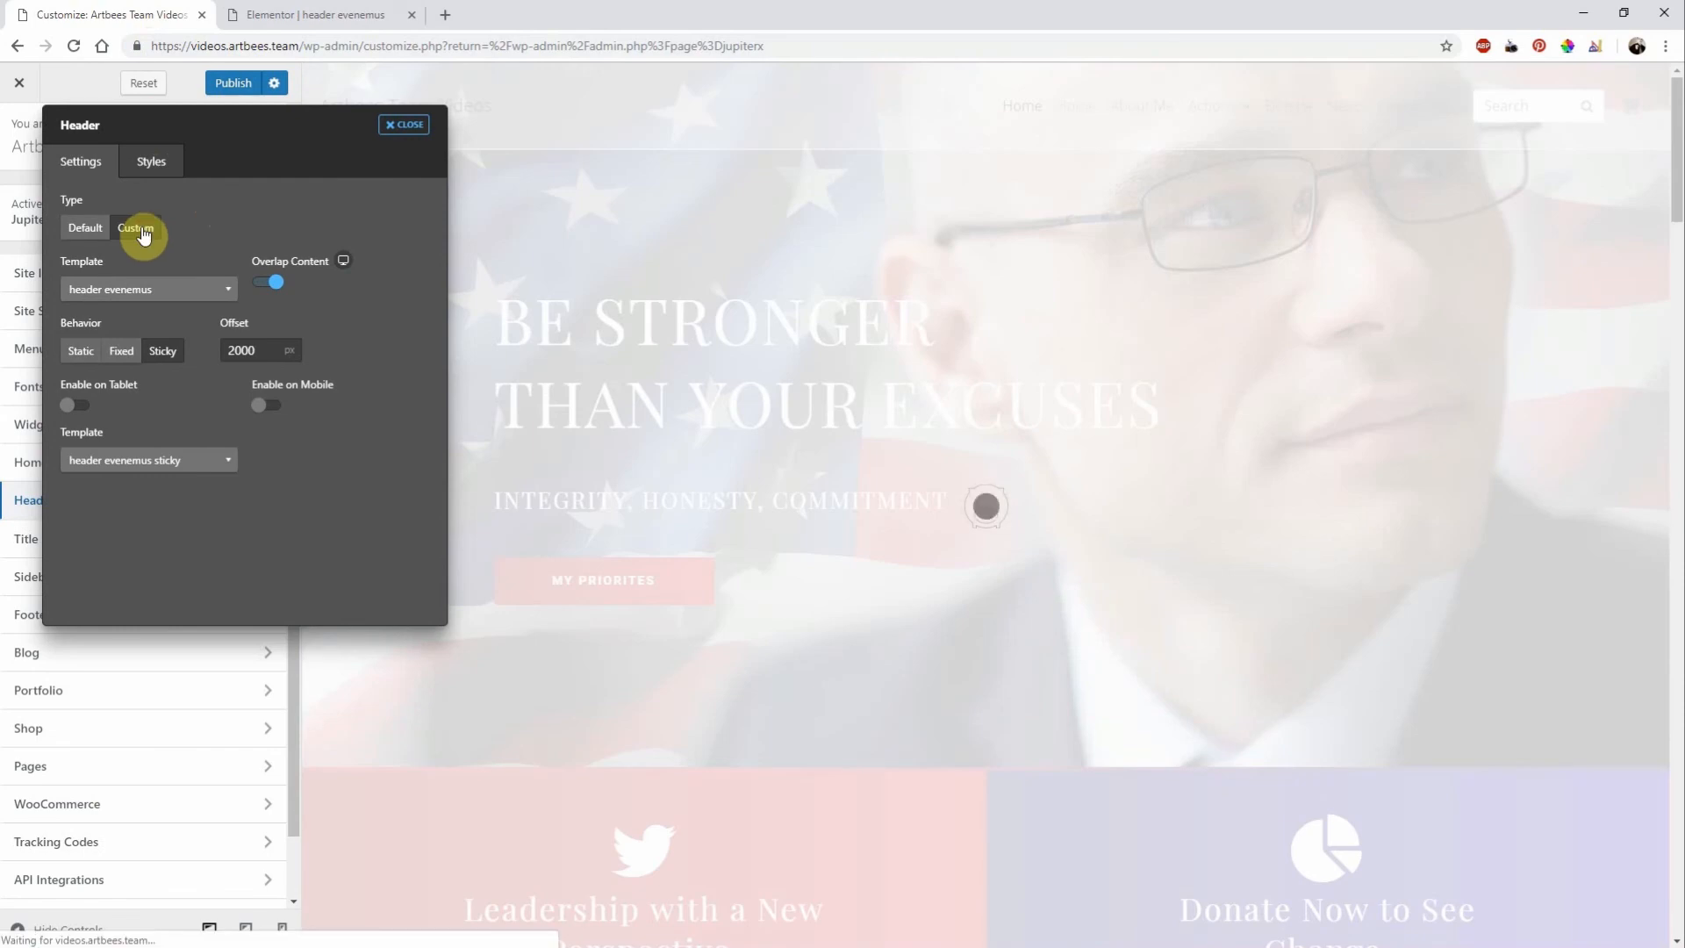